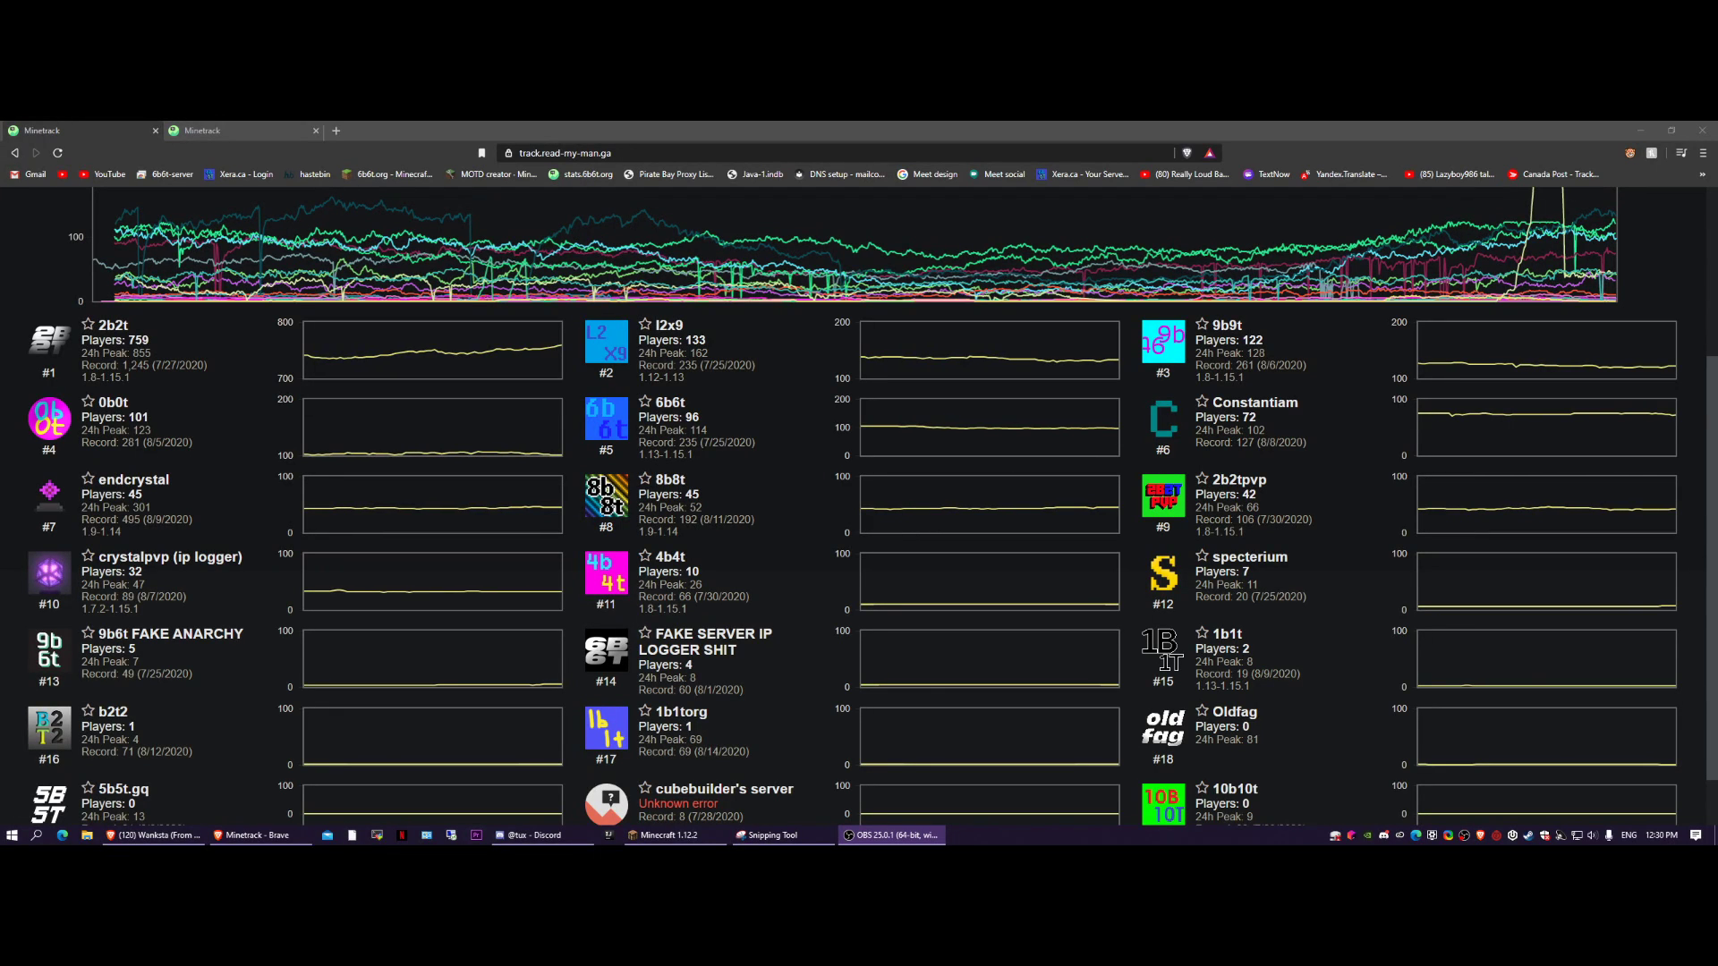
# Return to the main graph and inspect endcrystal's spike, reading 245 players.
pyautogui.scroll(-3)
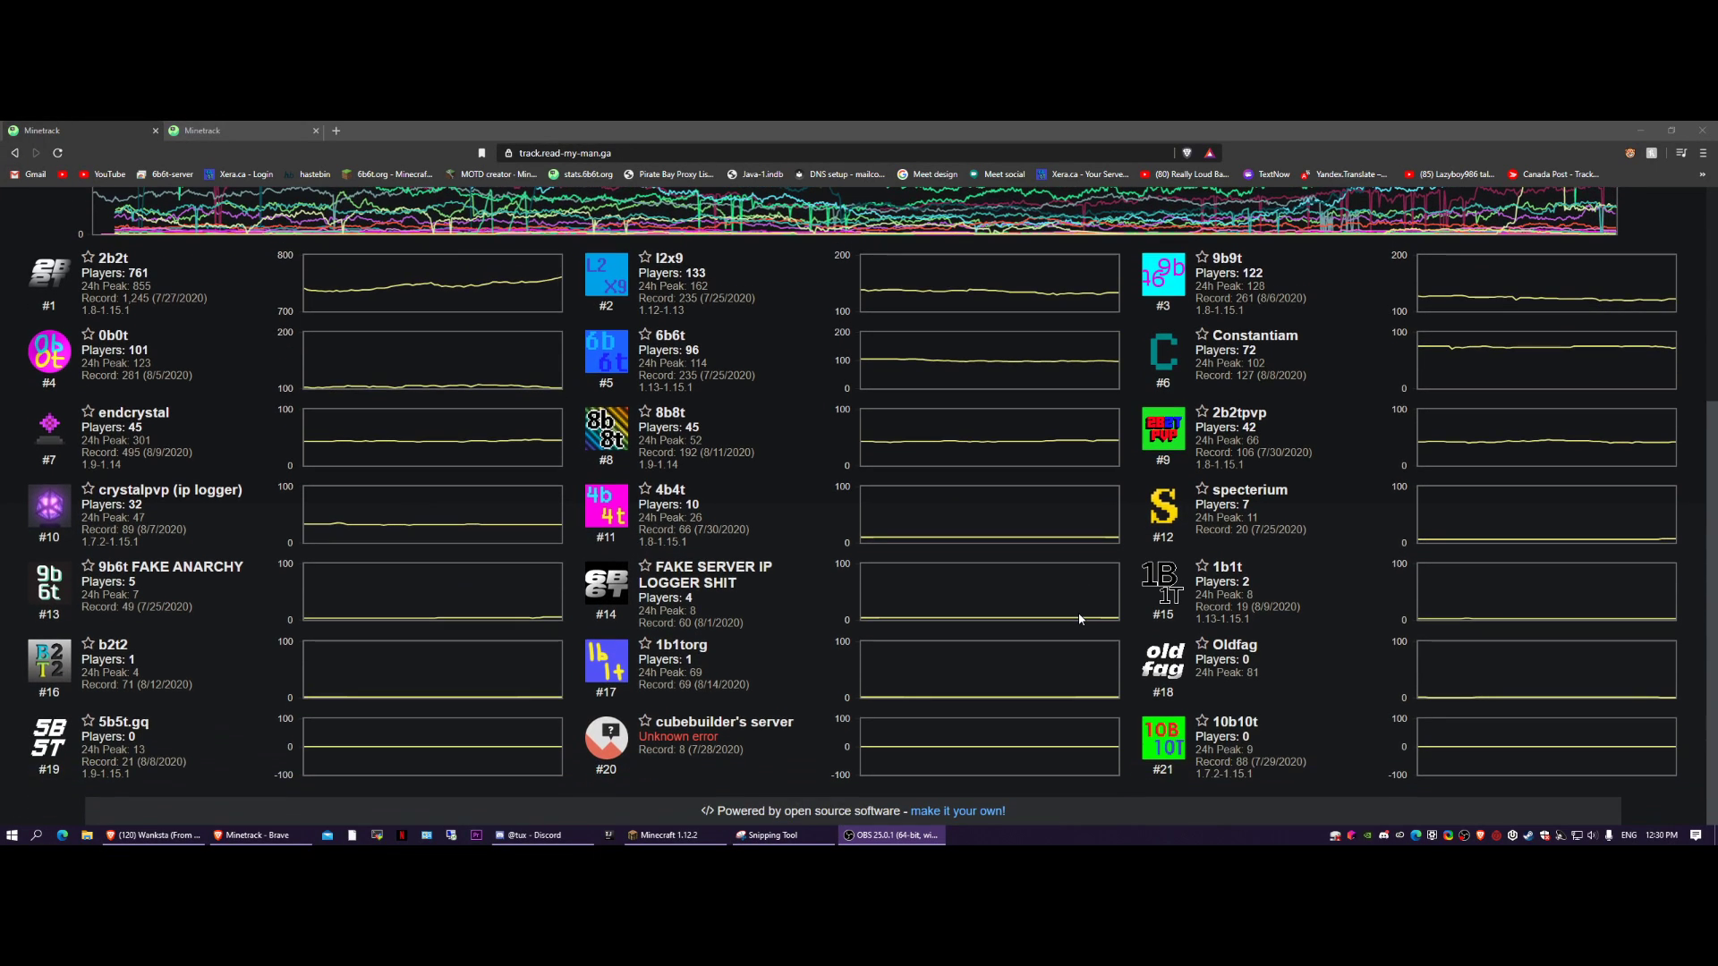
pyautogui.scroll(-3)
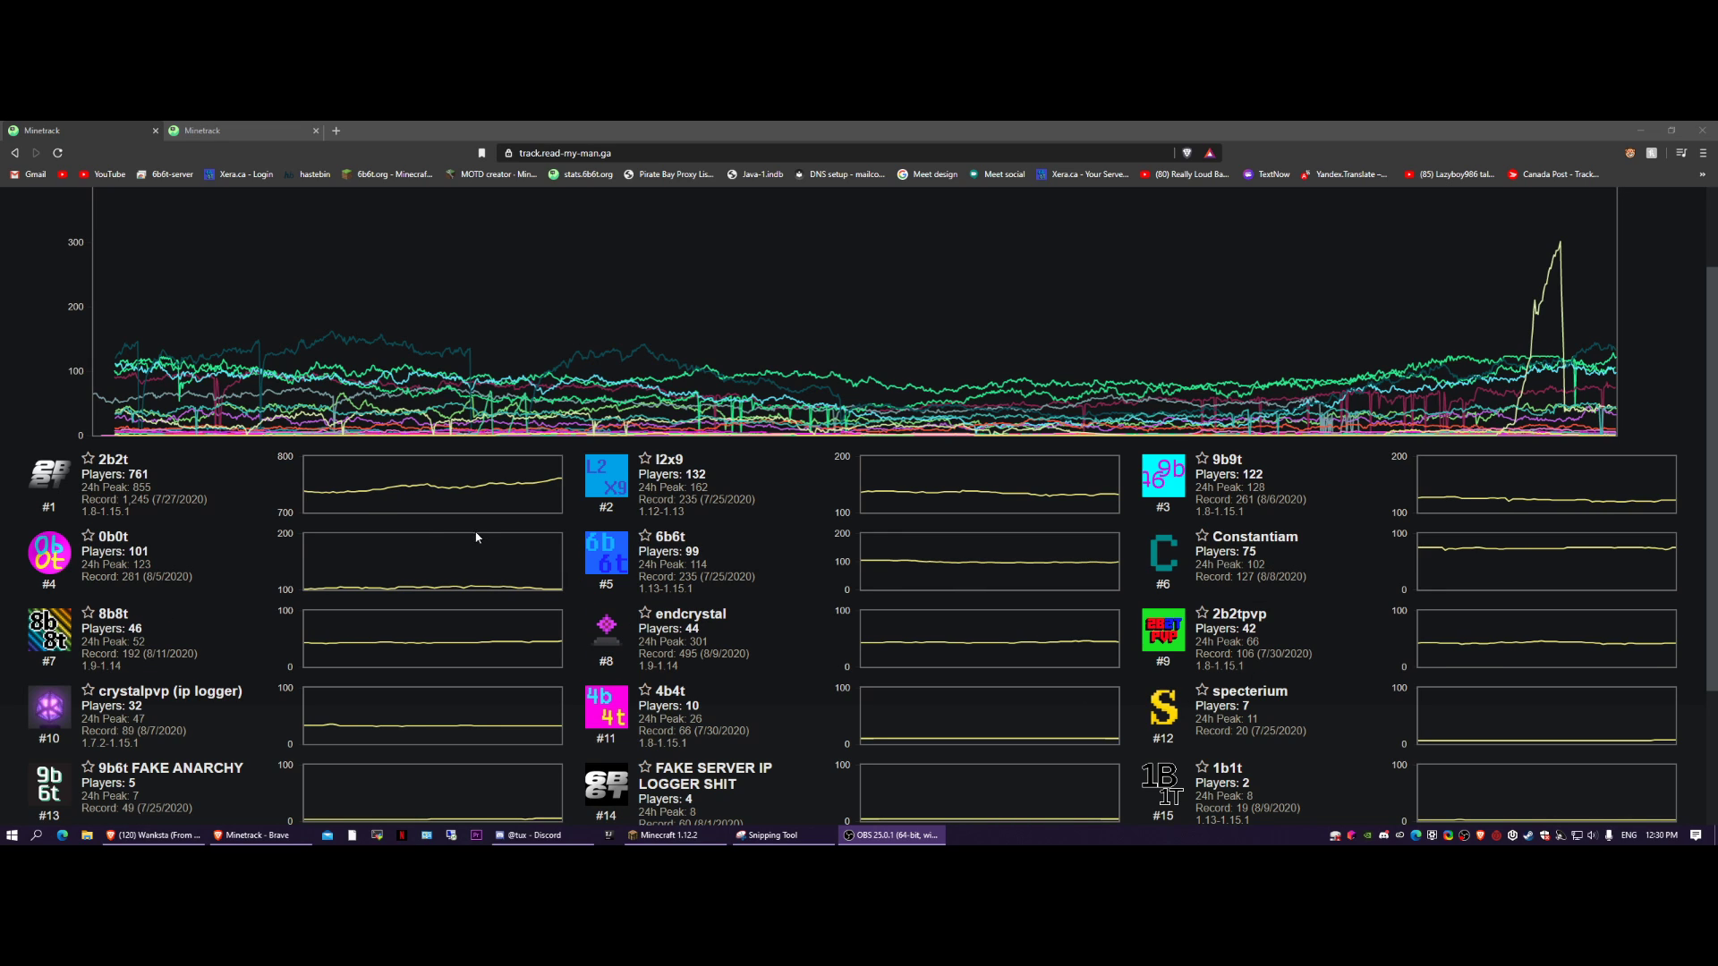
pyautogui.scroll(-3)
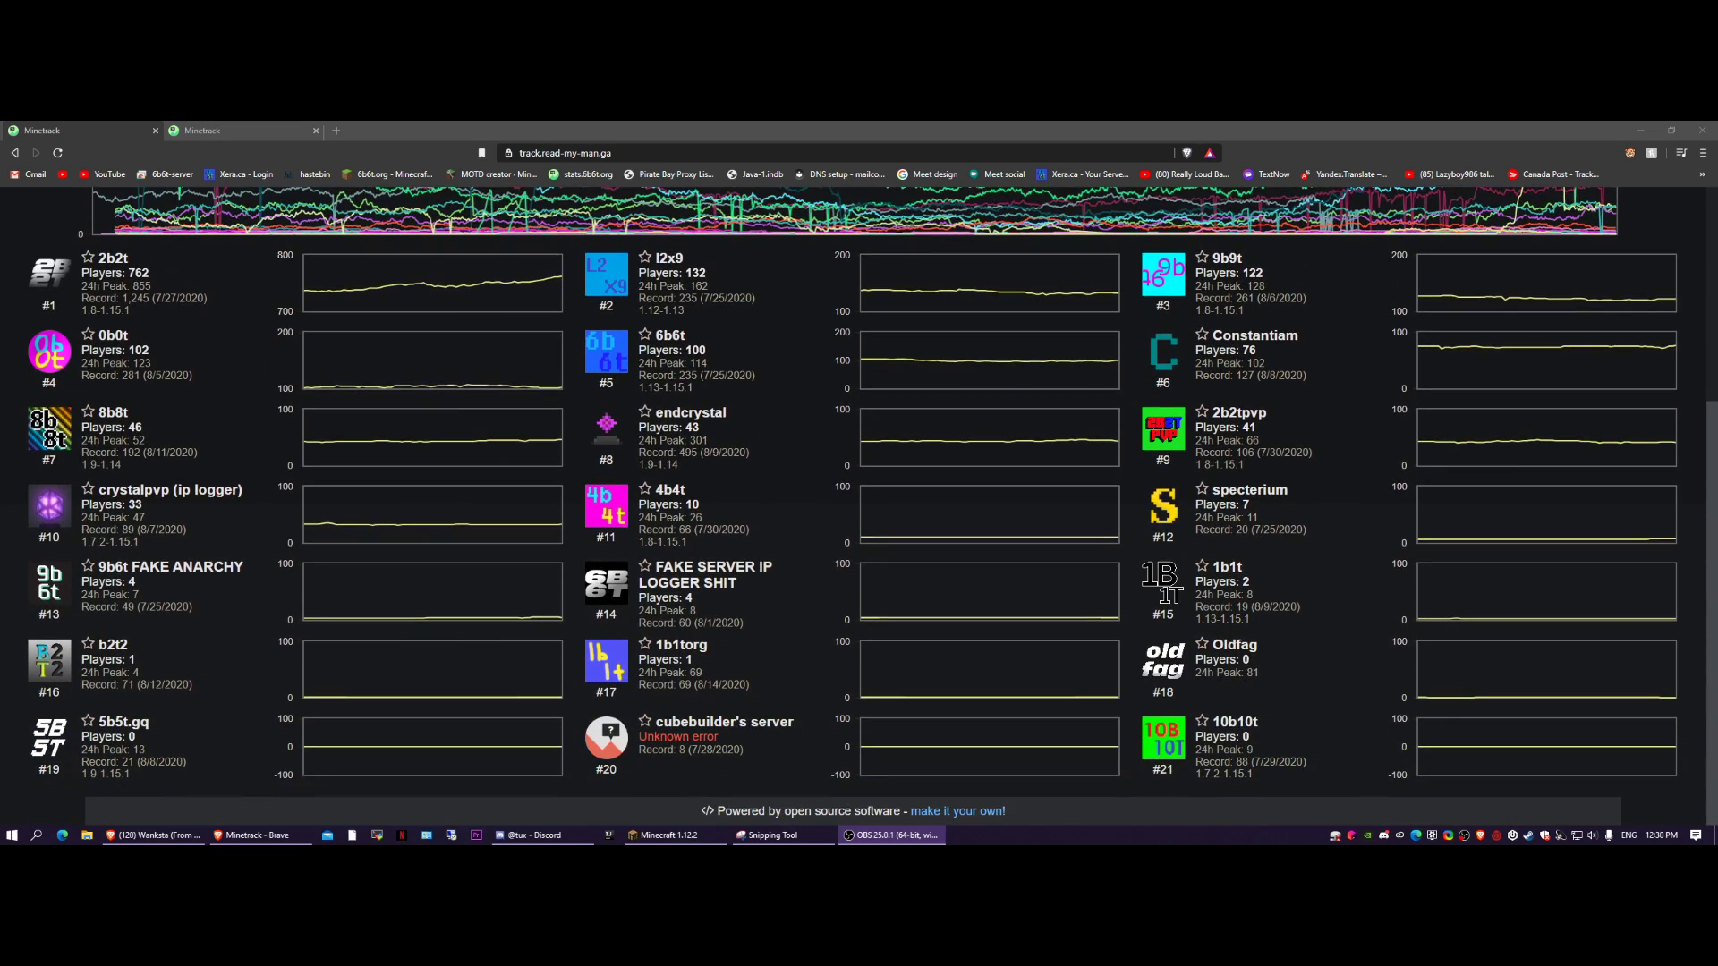
pyautogui.scroll(-3)
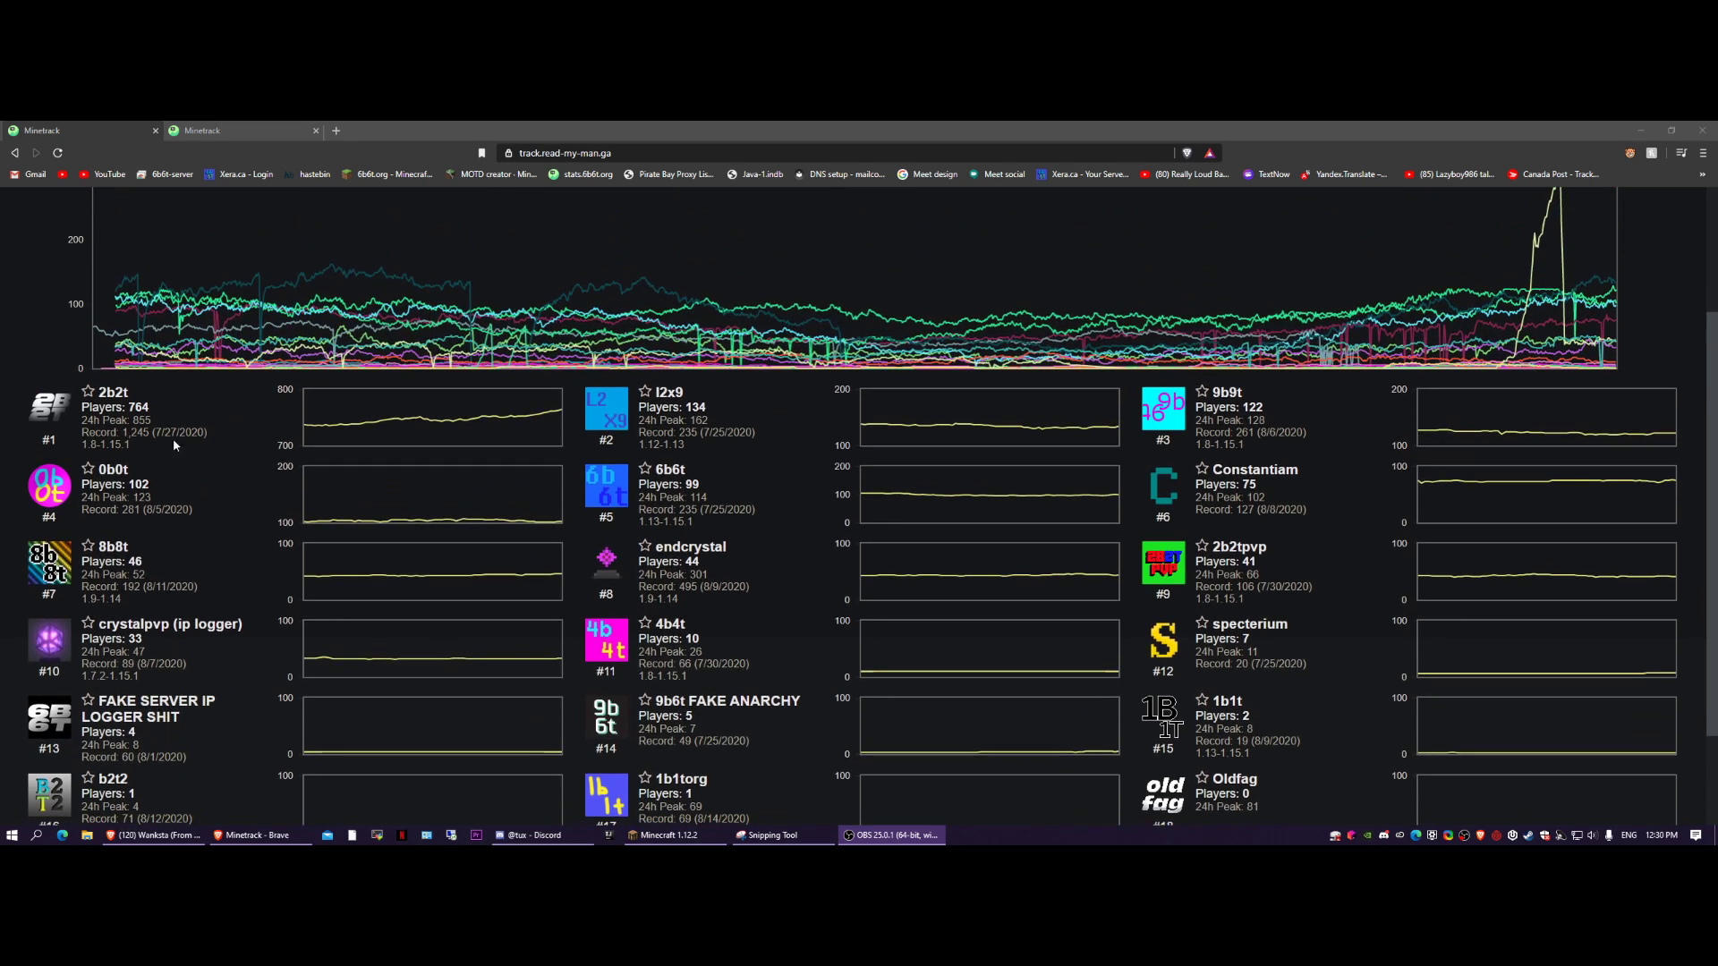
pyautogui.moveTo(772, 566)
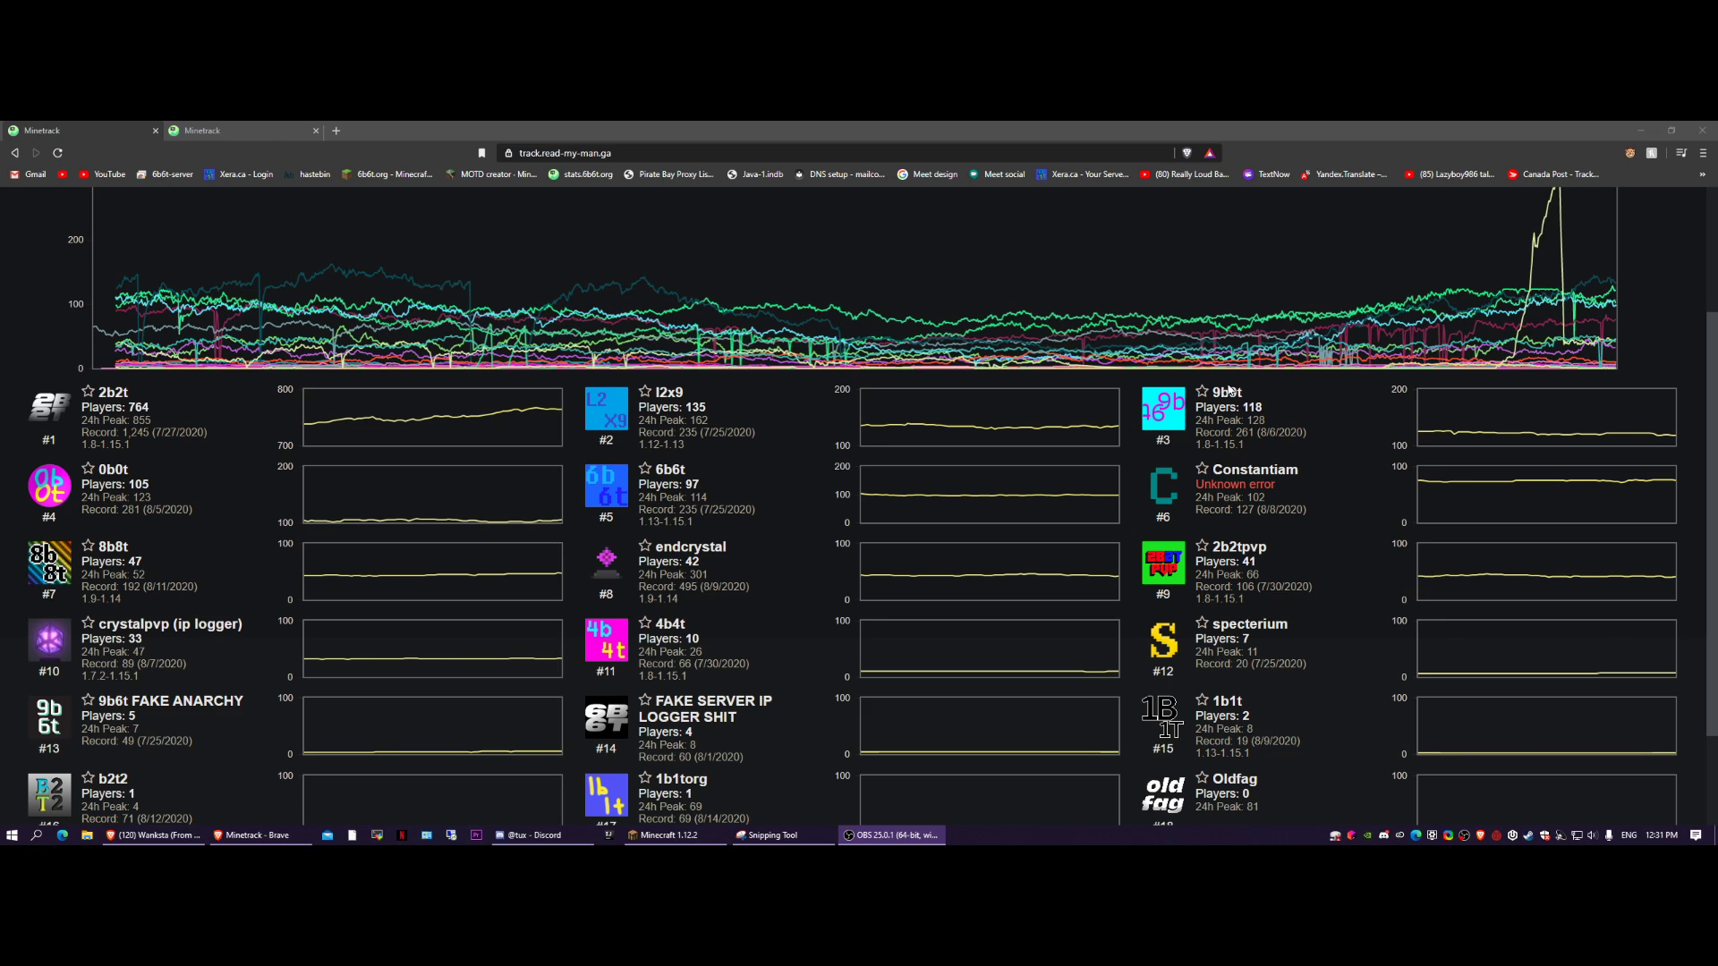
pyautogui.moveTo(1419, 340)
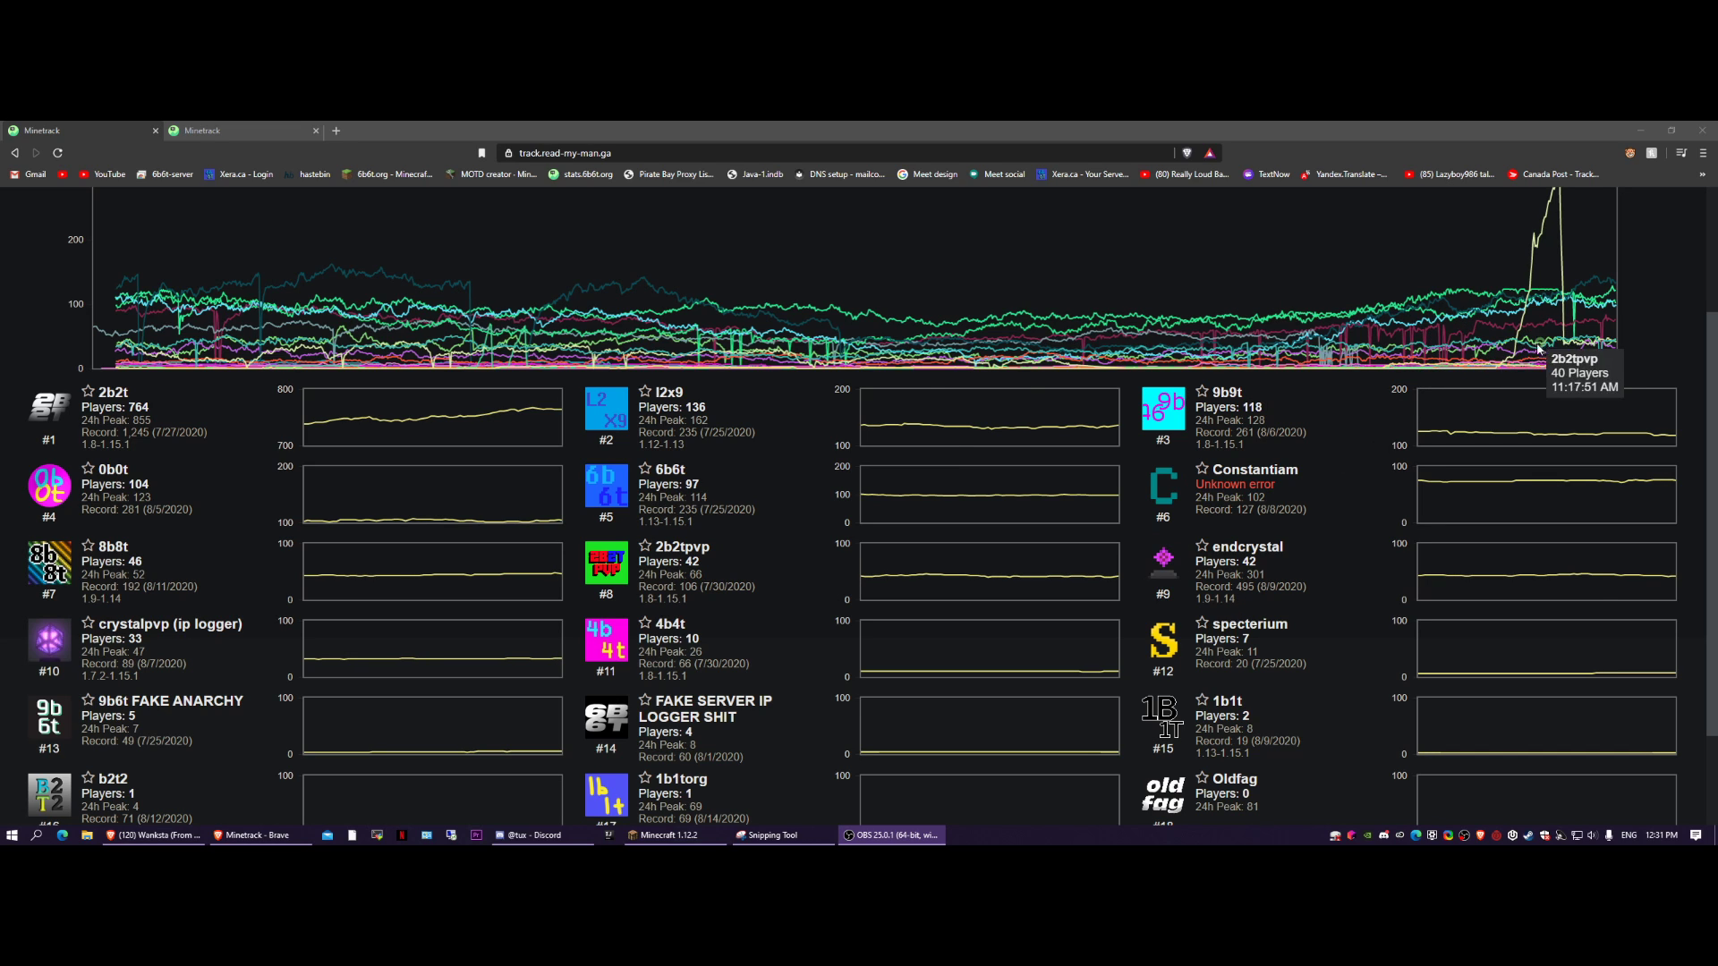
pyautogui.scroll(-3)
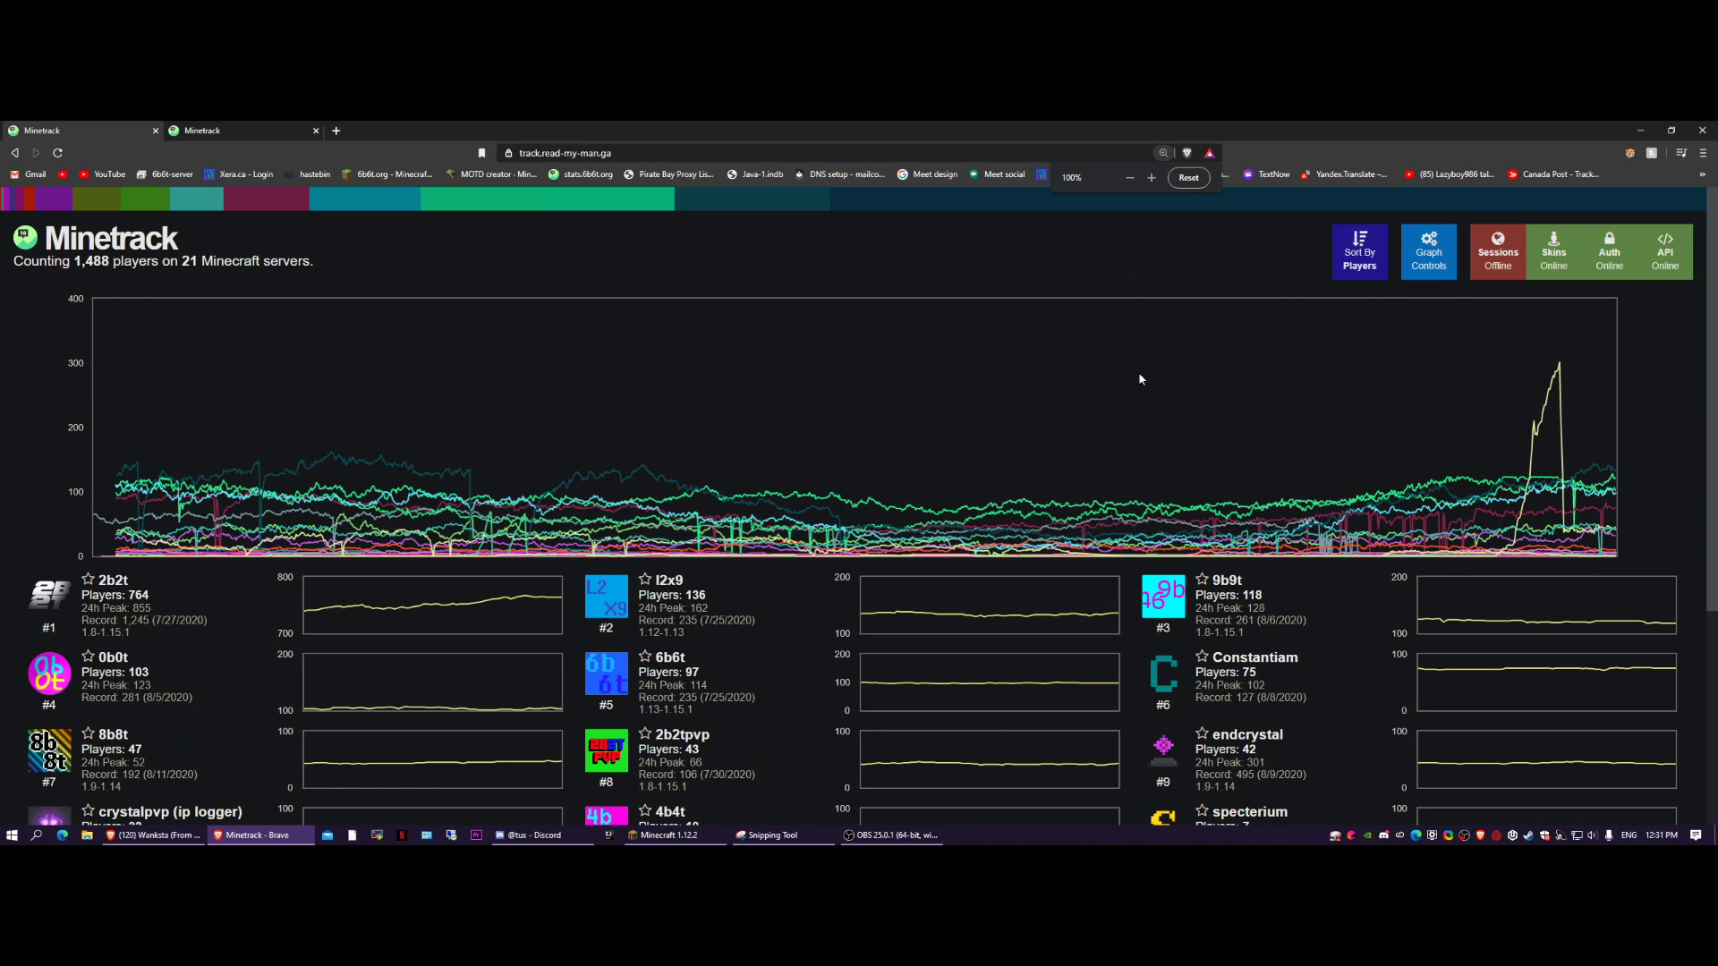
pyautogui.moveTo(219, 515)
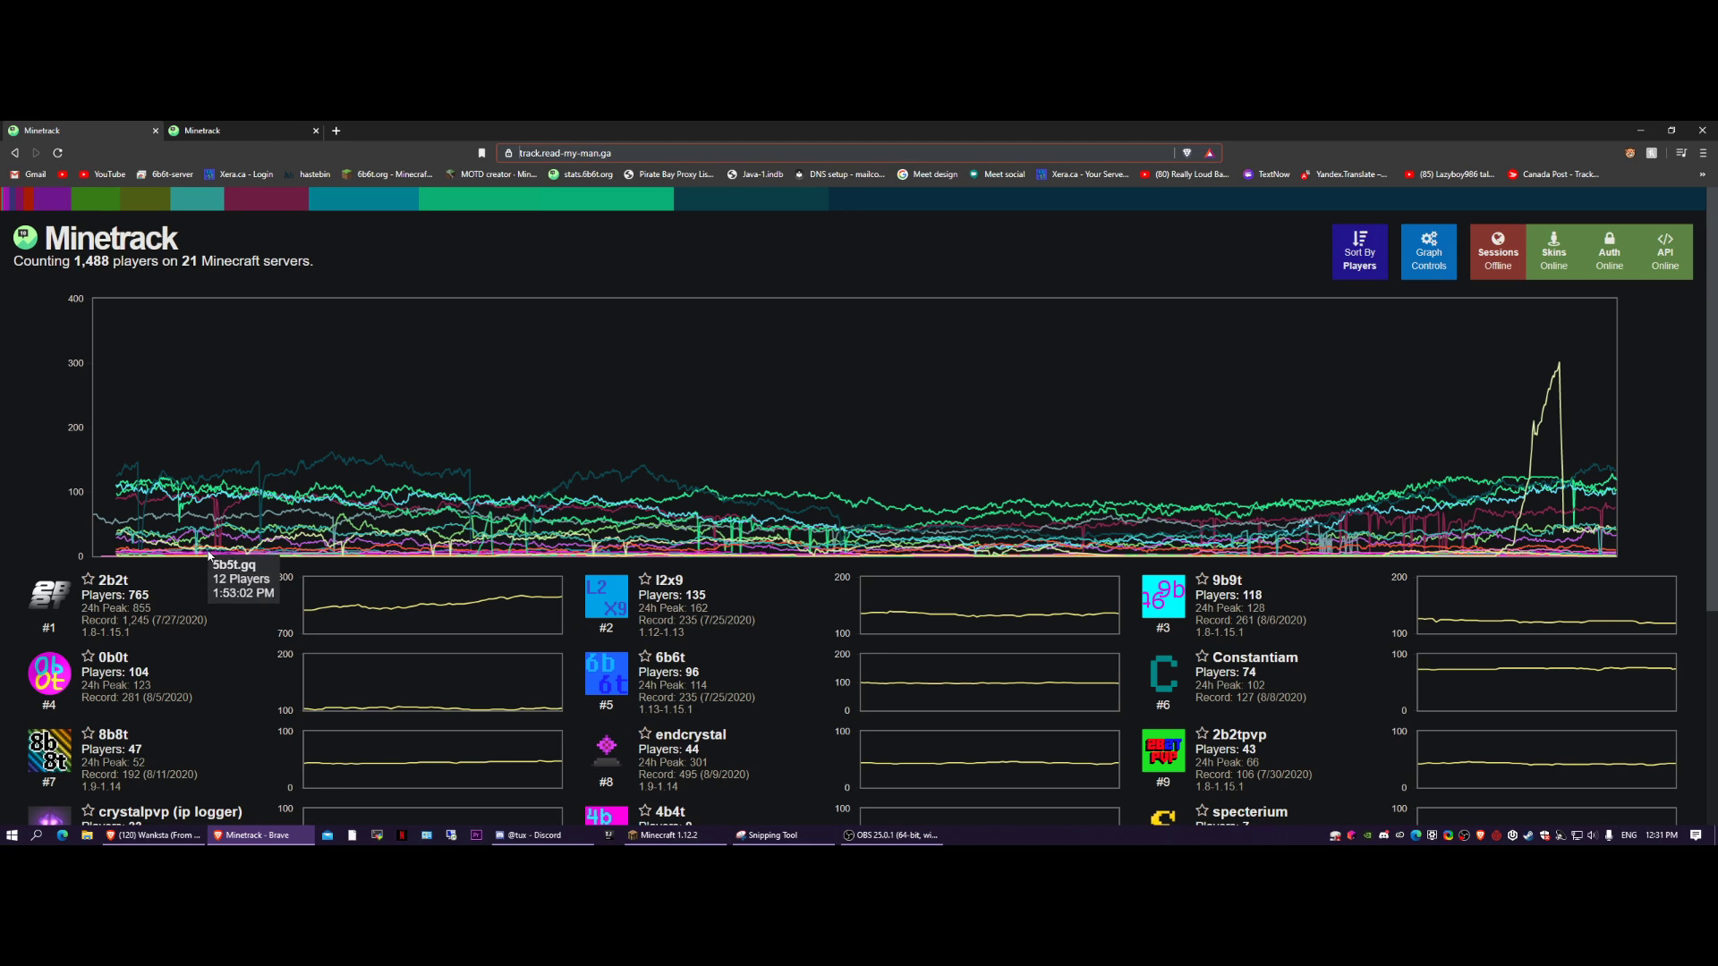
pyautogui.scroll(-3)
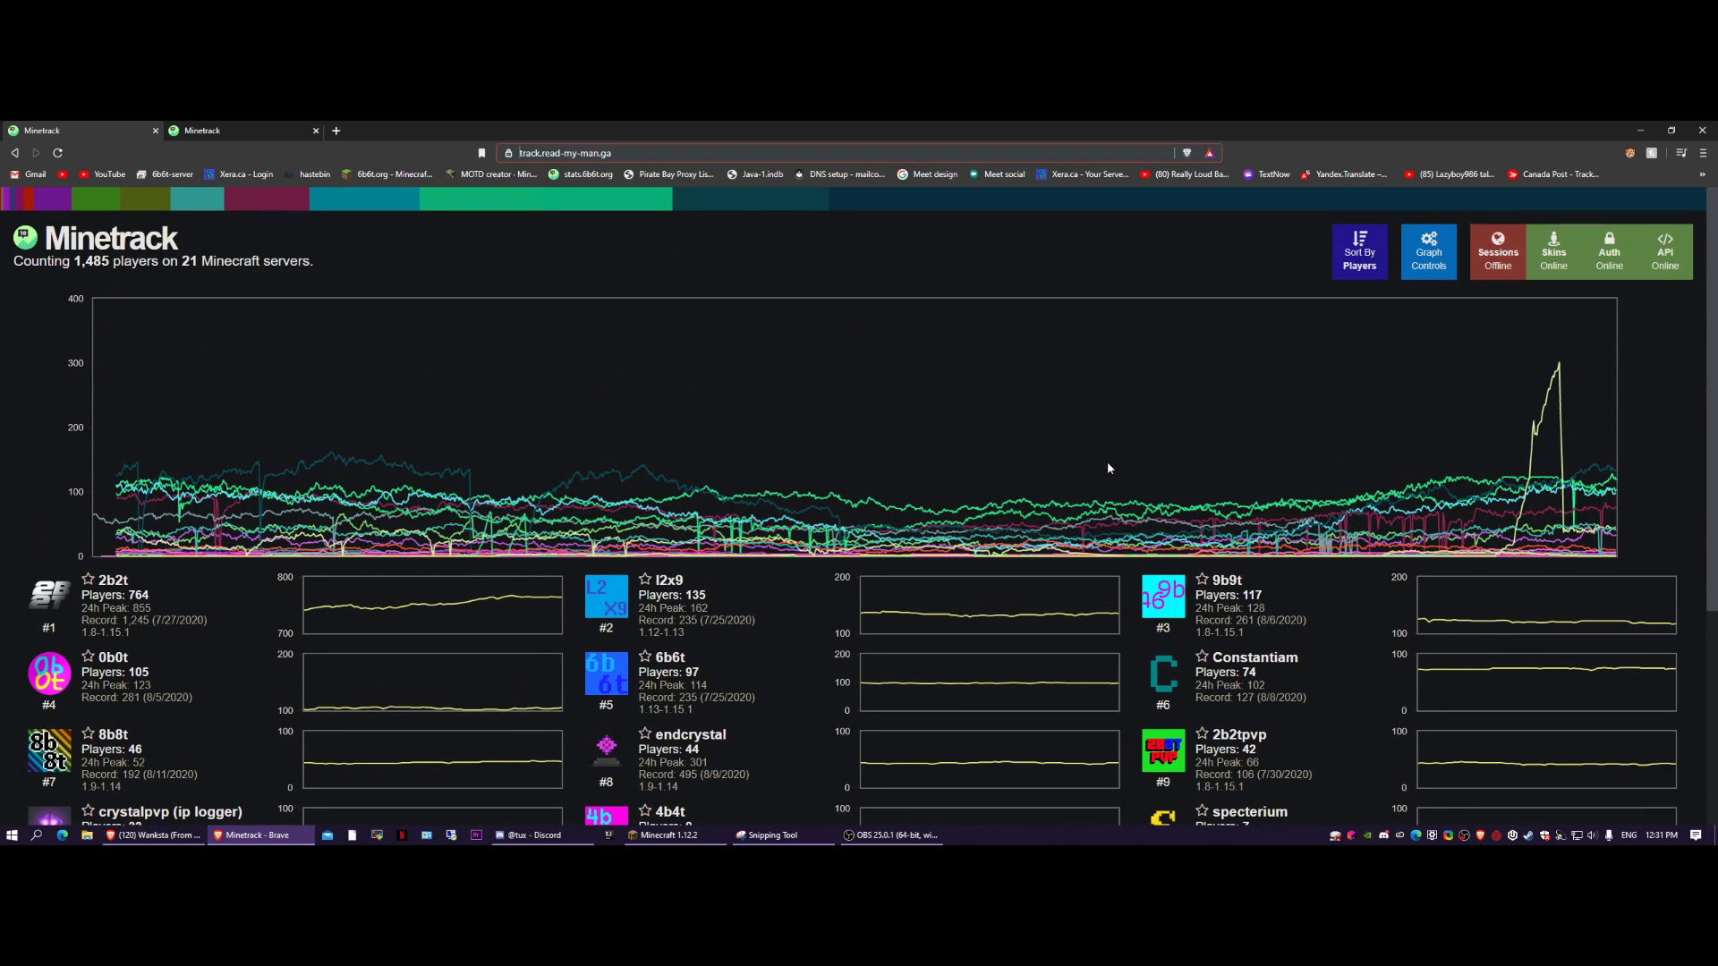
pyautogui.scroll(-3)
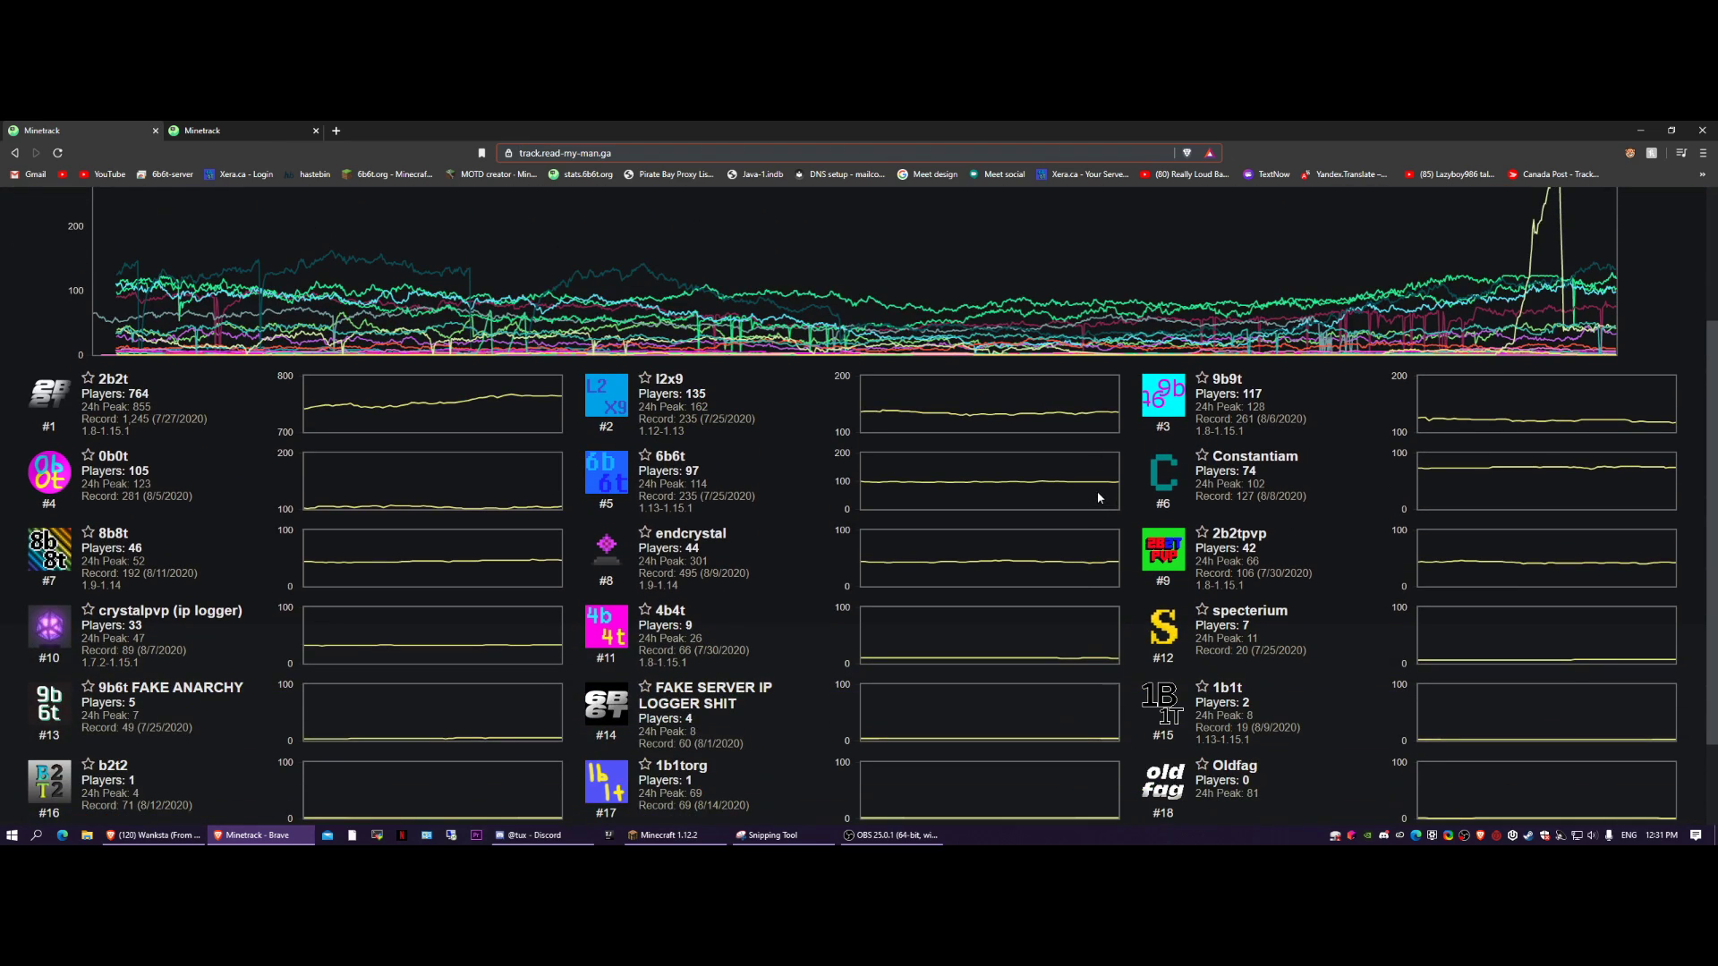
pyautogui.moveTo(1092, 484)
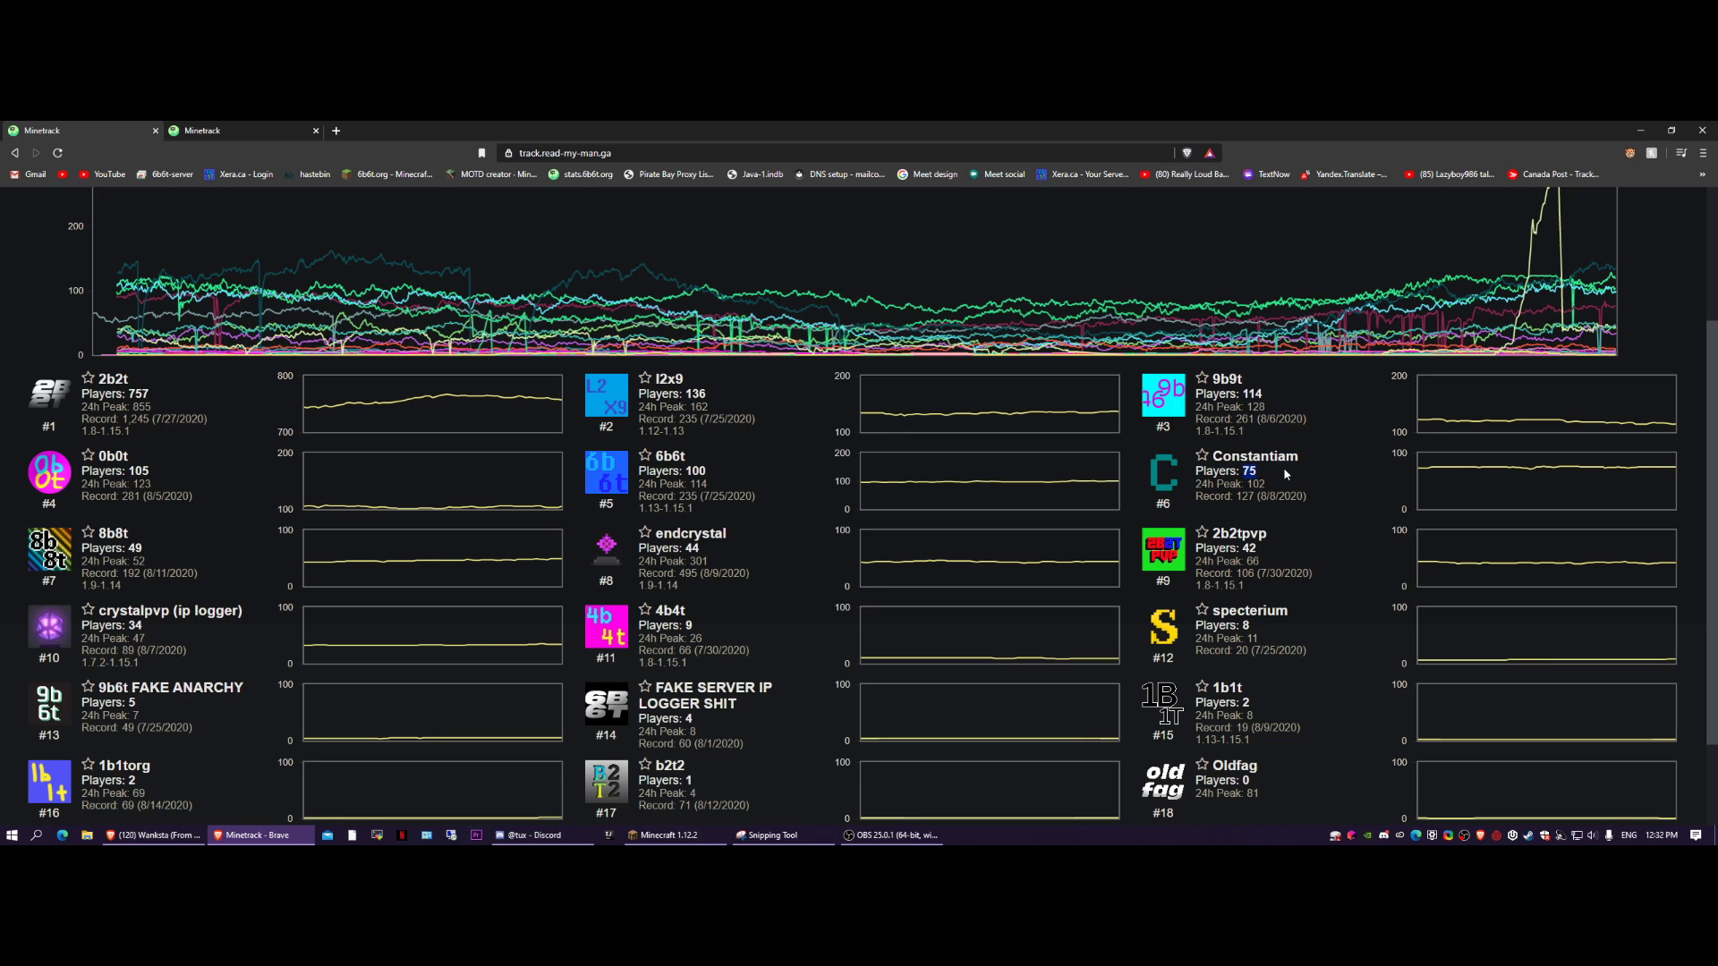
pyautogui.moveTo(1161, 465)
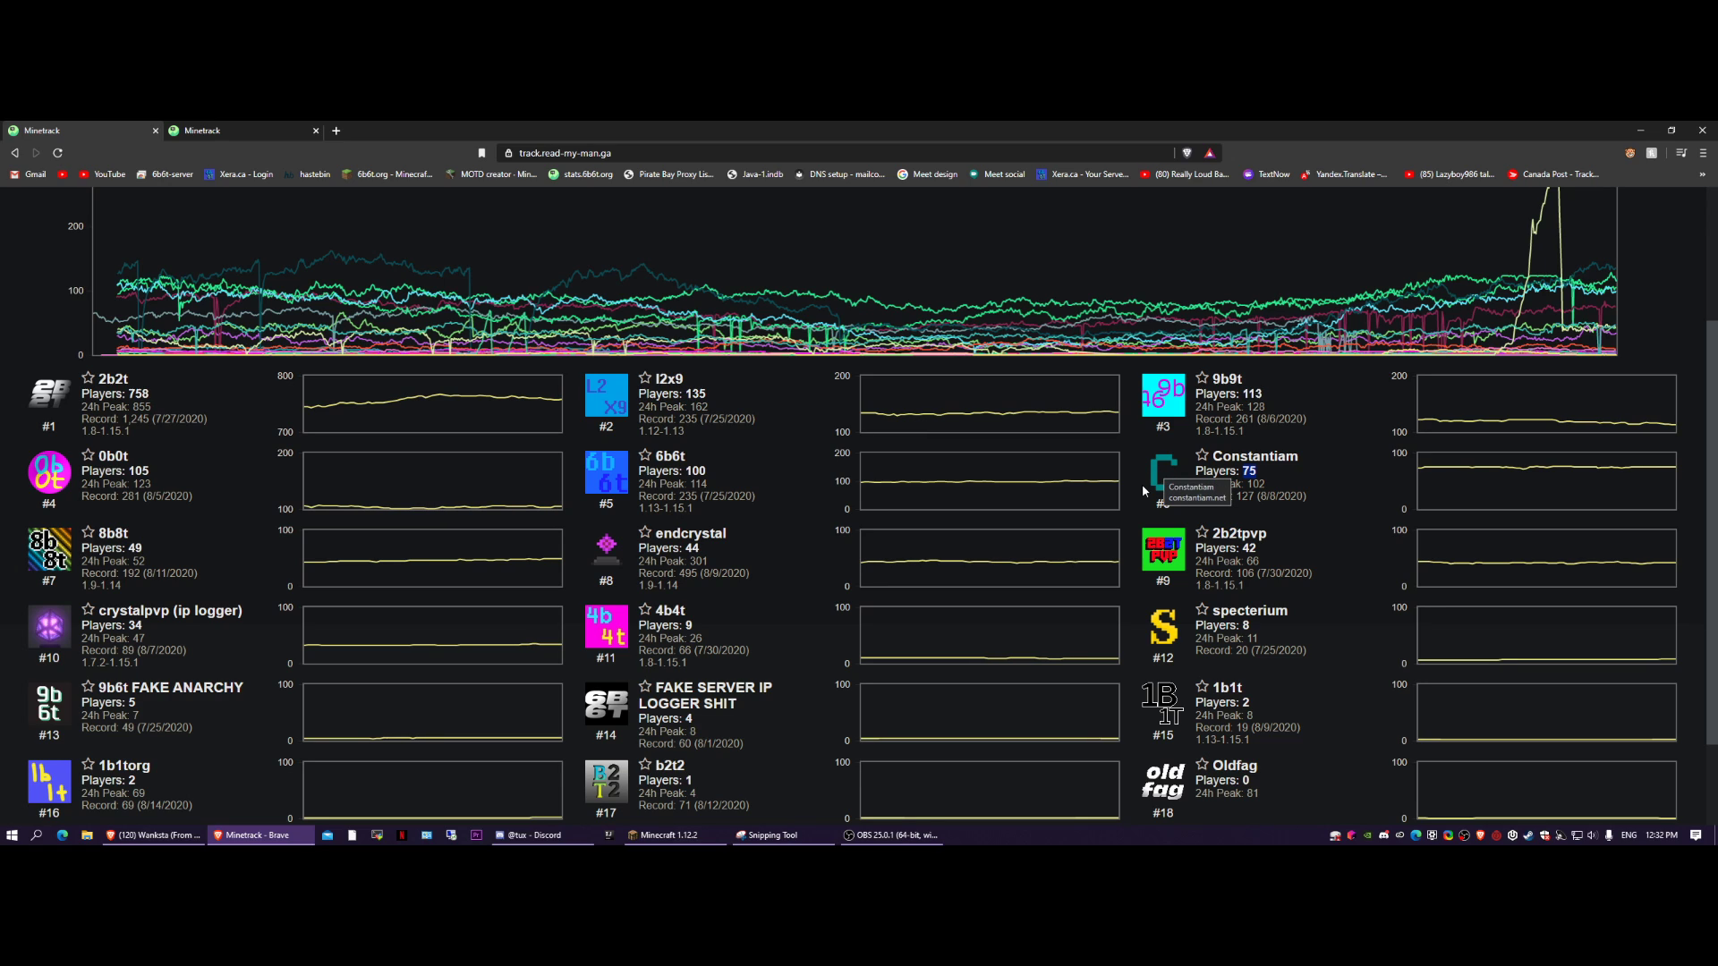
pyautogui.moveTo(1143, 492)
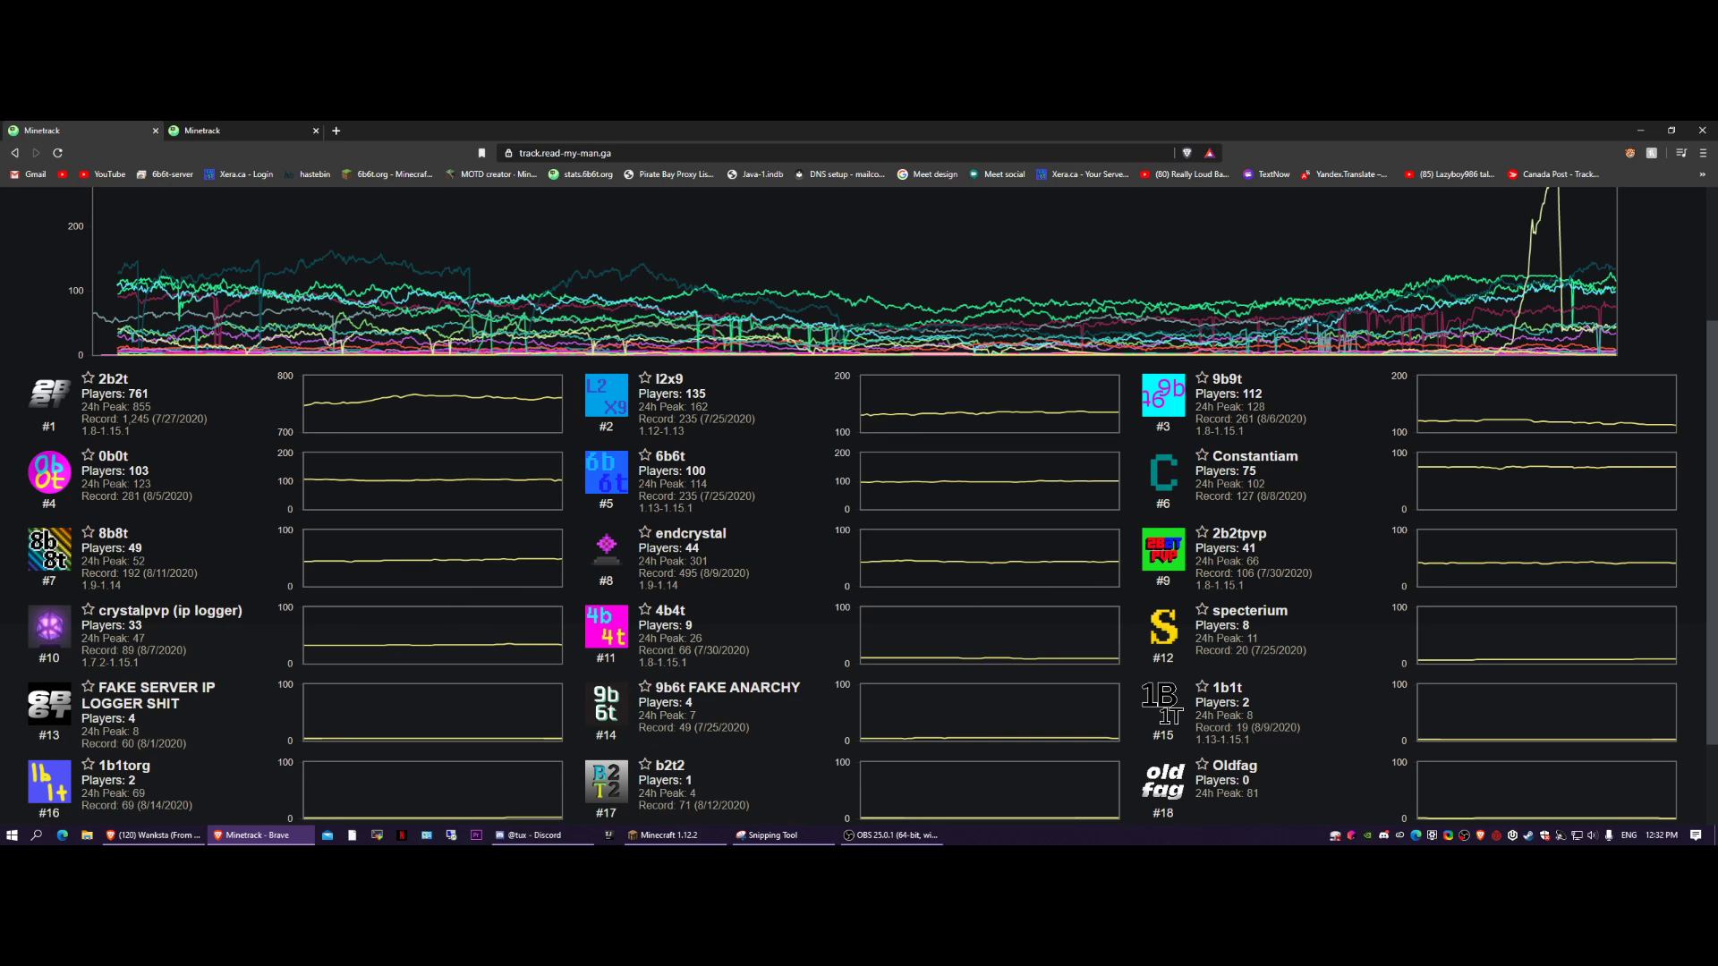
pyautogui.scroll(-3)
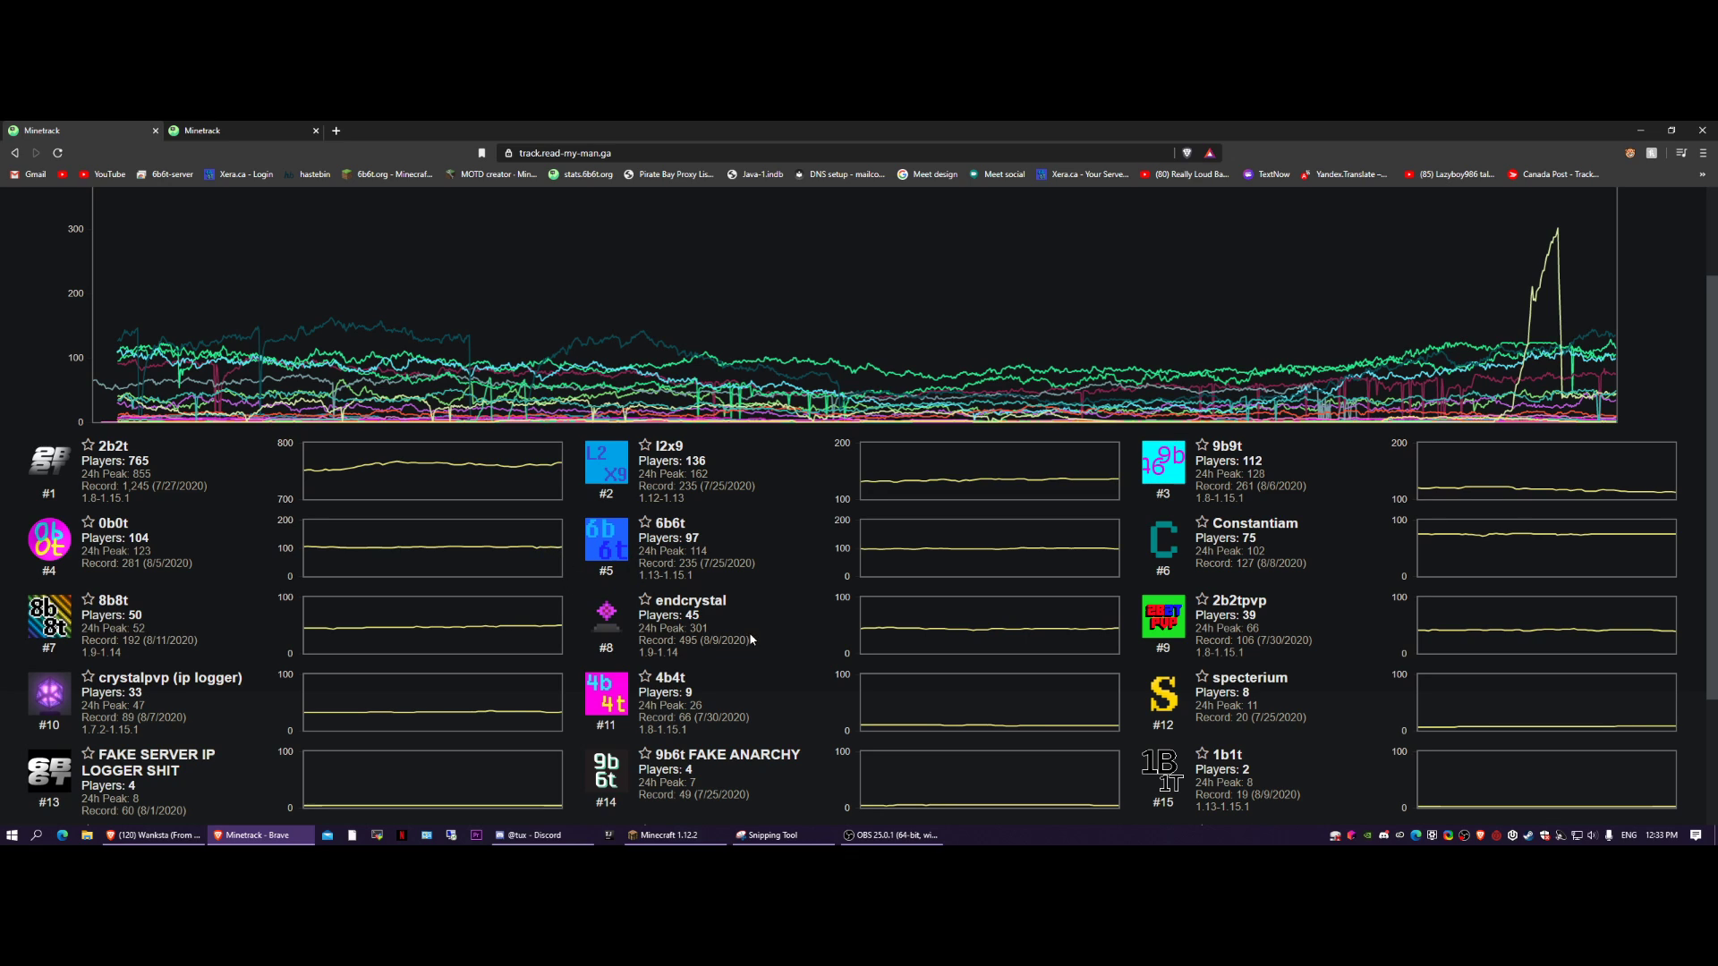
pyautogui.doubleClick(669, 615)
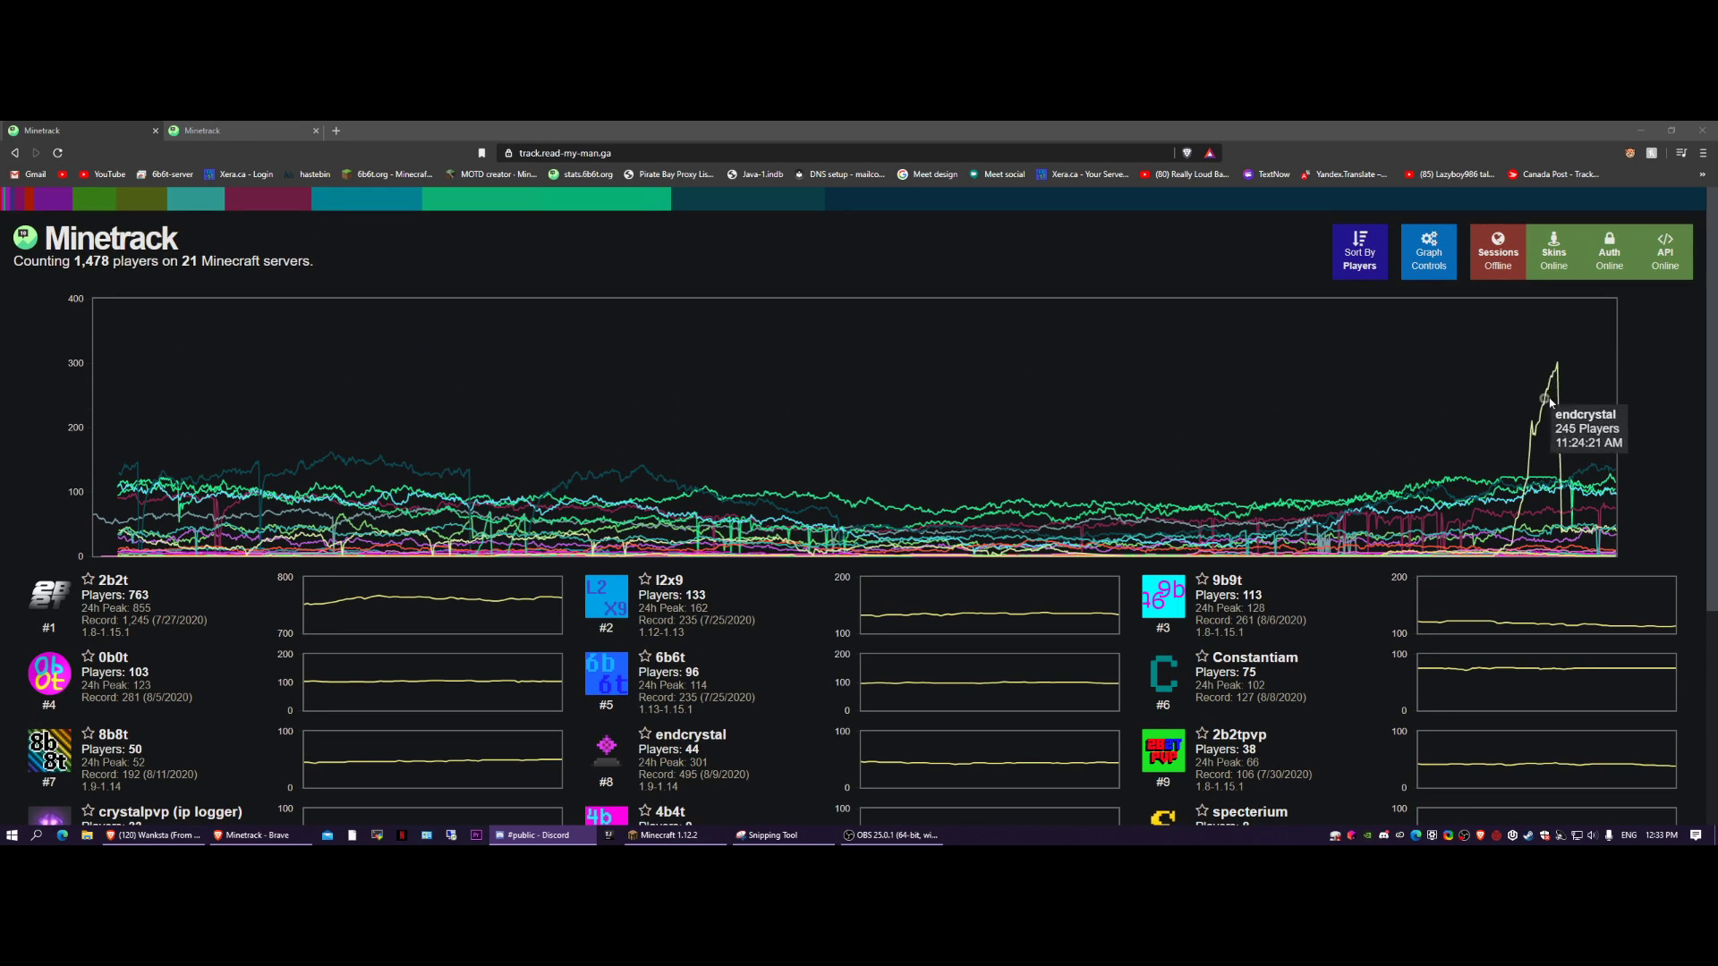
pyautogui.moveTo(1521, 446)
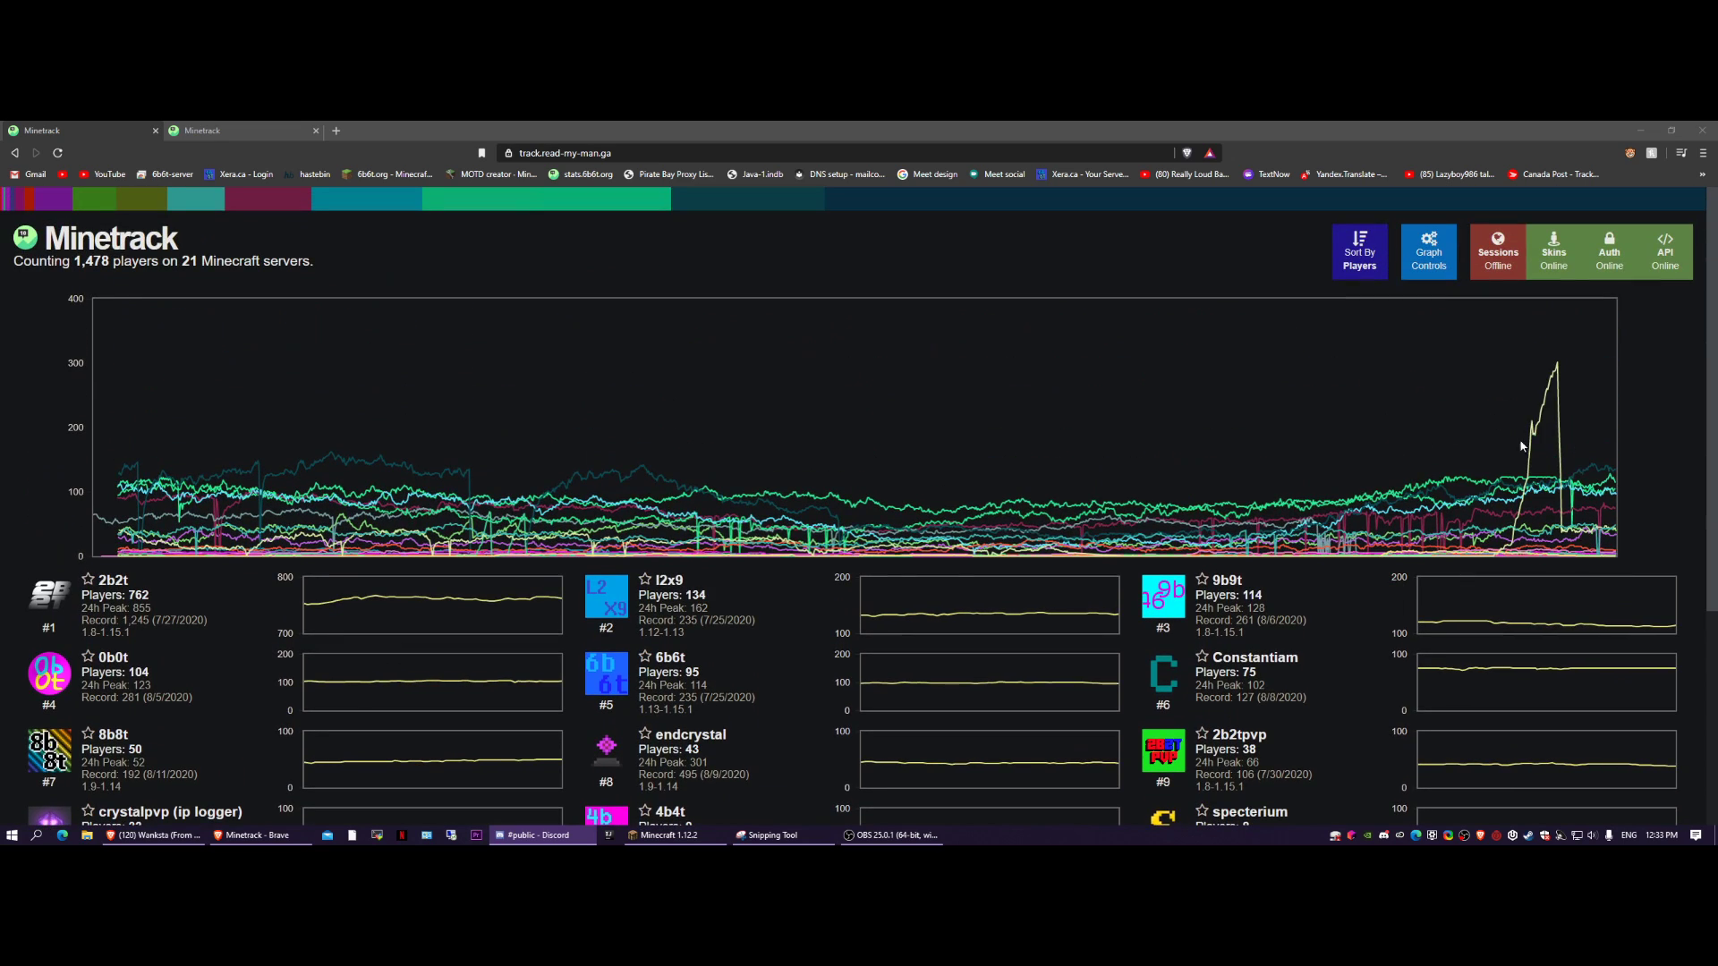
pyautogui.moveTo(1488, 423)
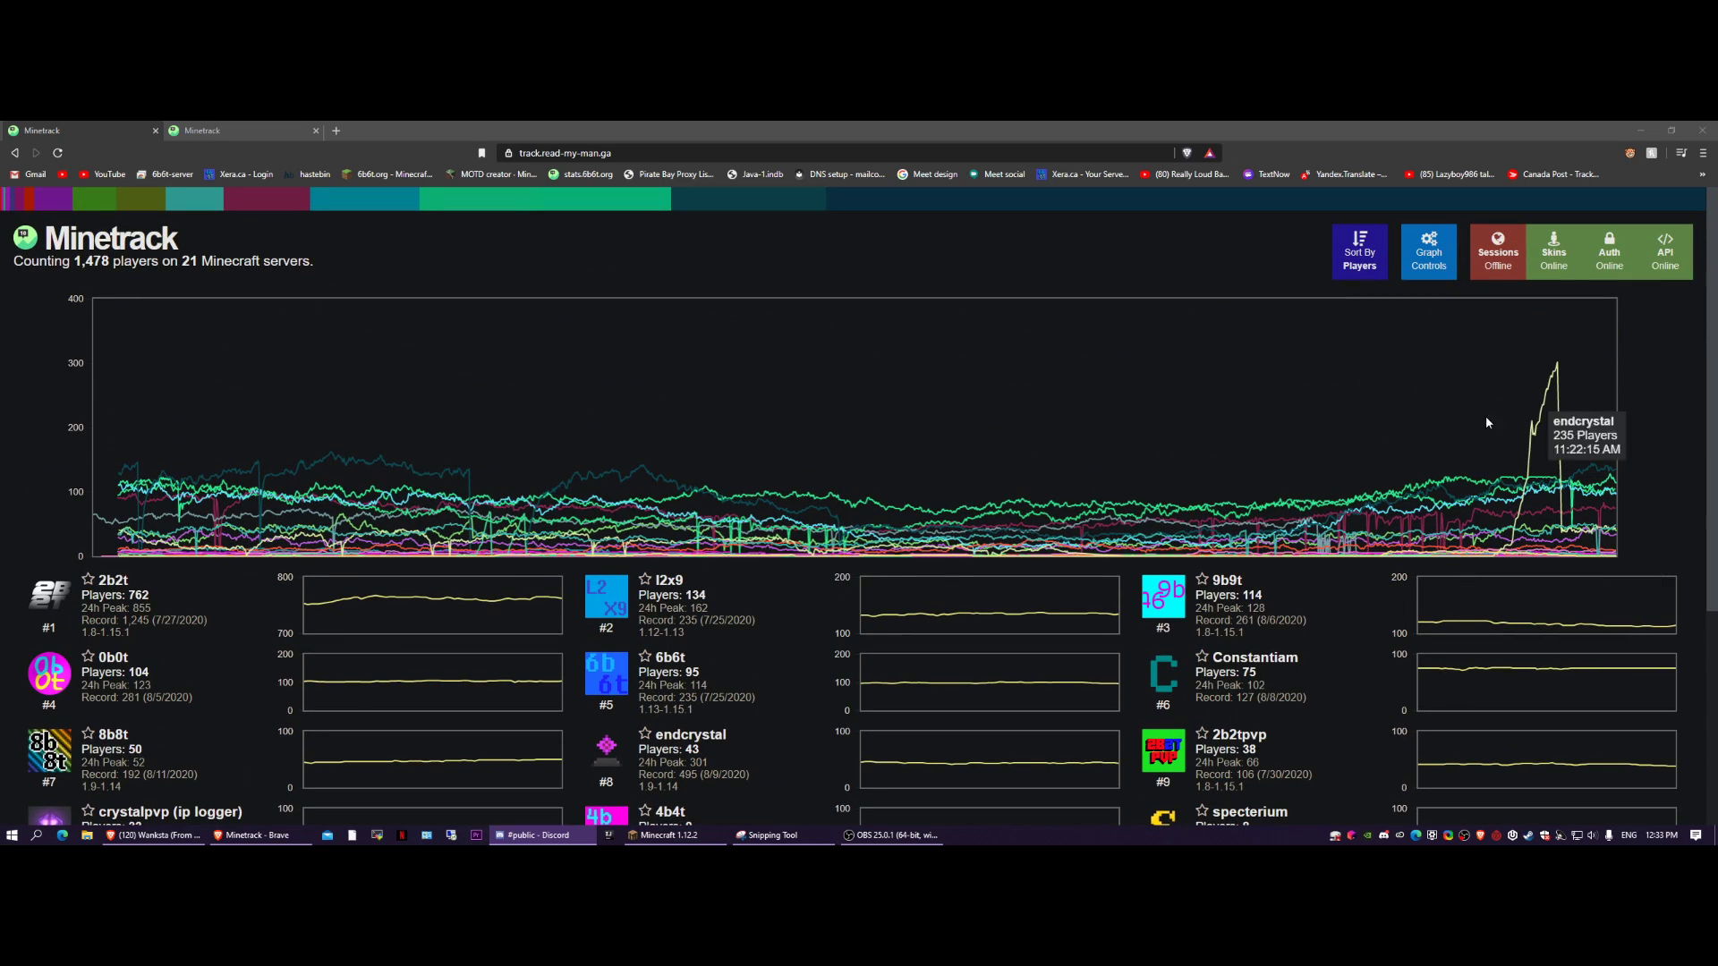
pyautogui.scroll(-3)
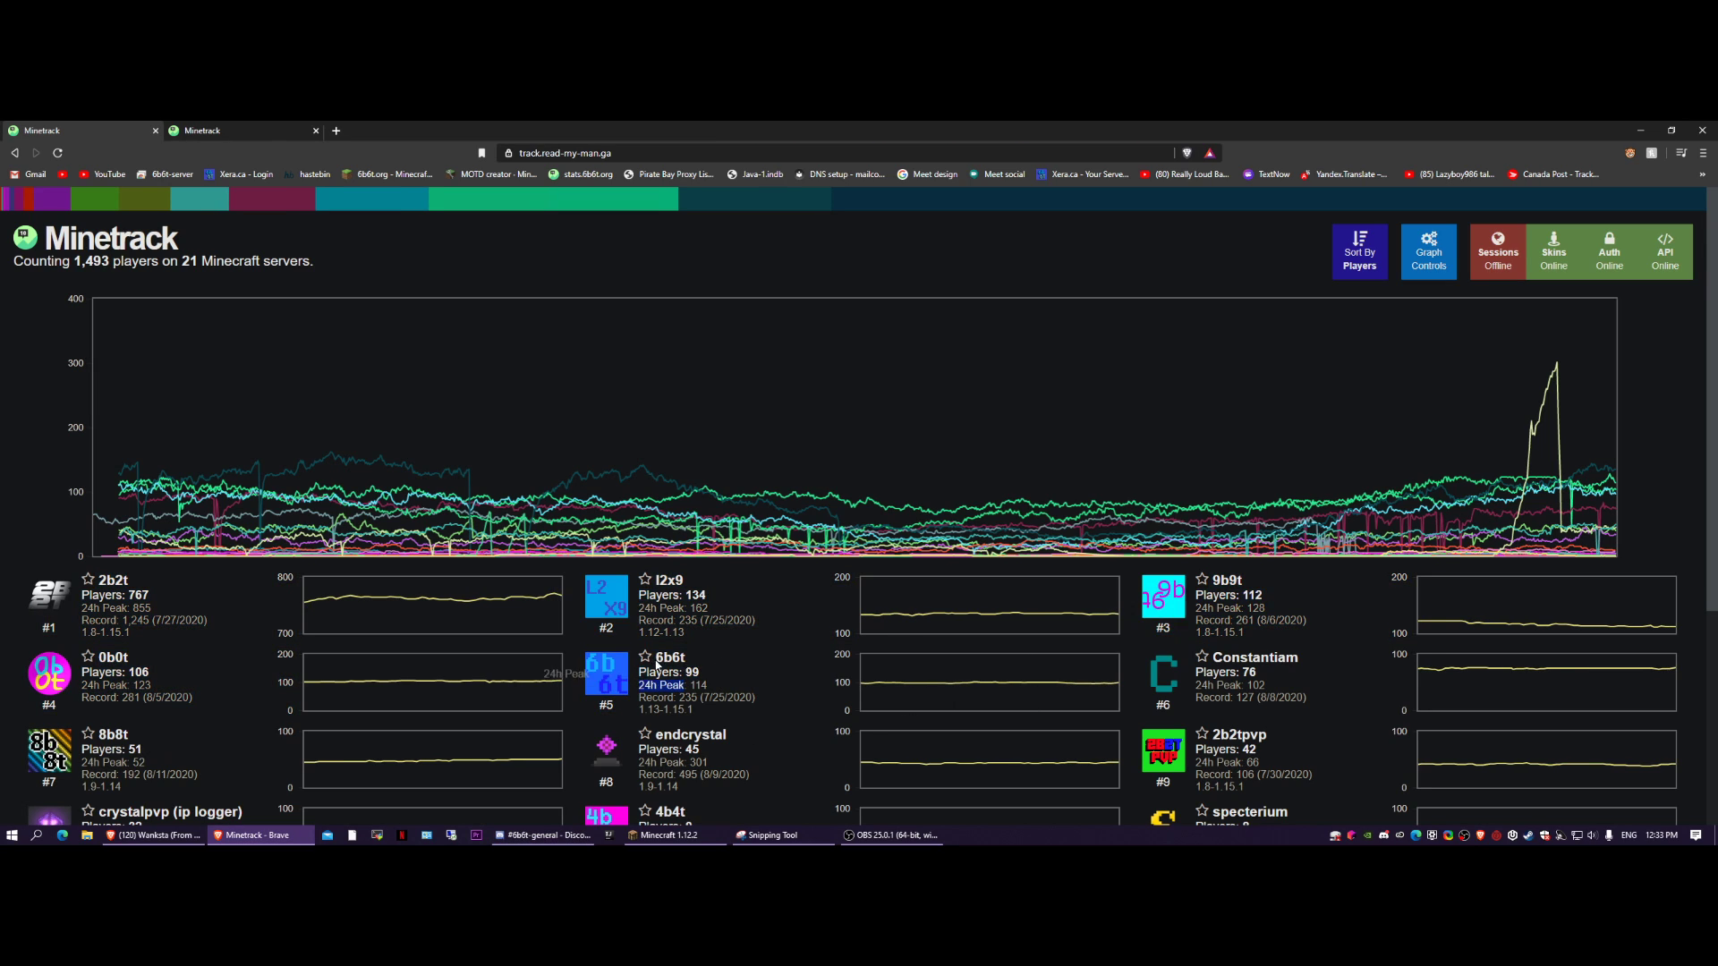
pyautogui.click(668, 835)
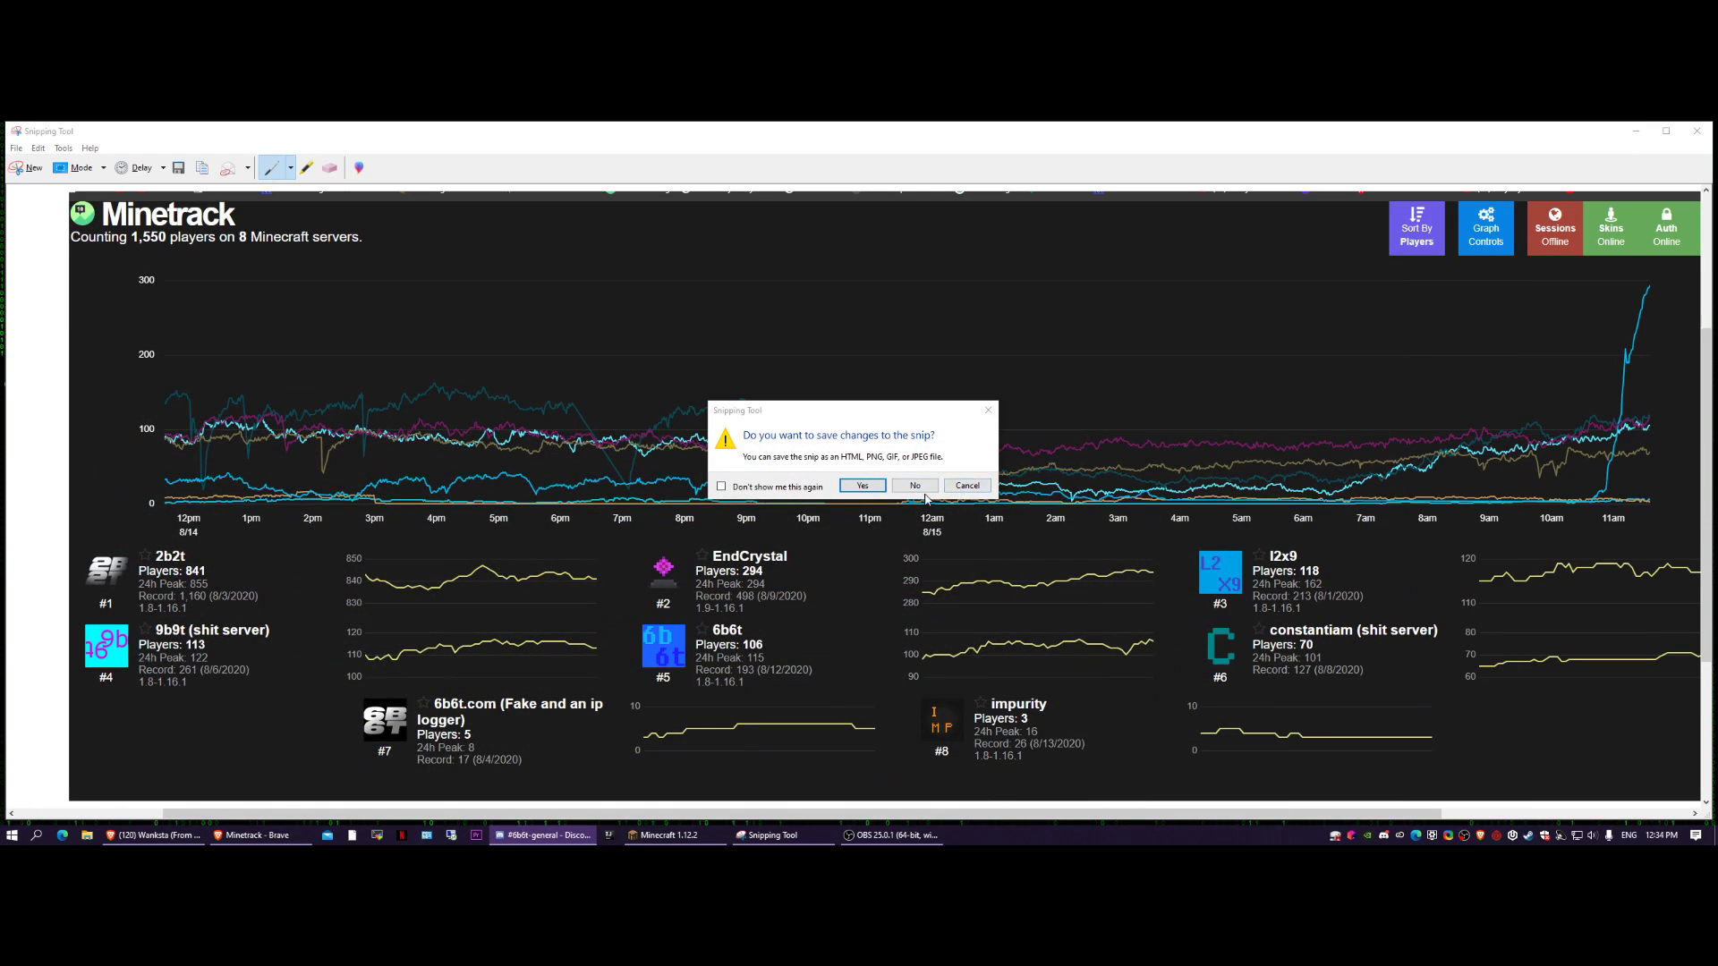
# Discard the older Minetrack snip by declining to save changes.
pyautogui.click(913, 484)
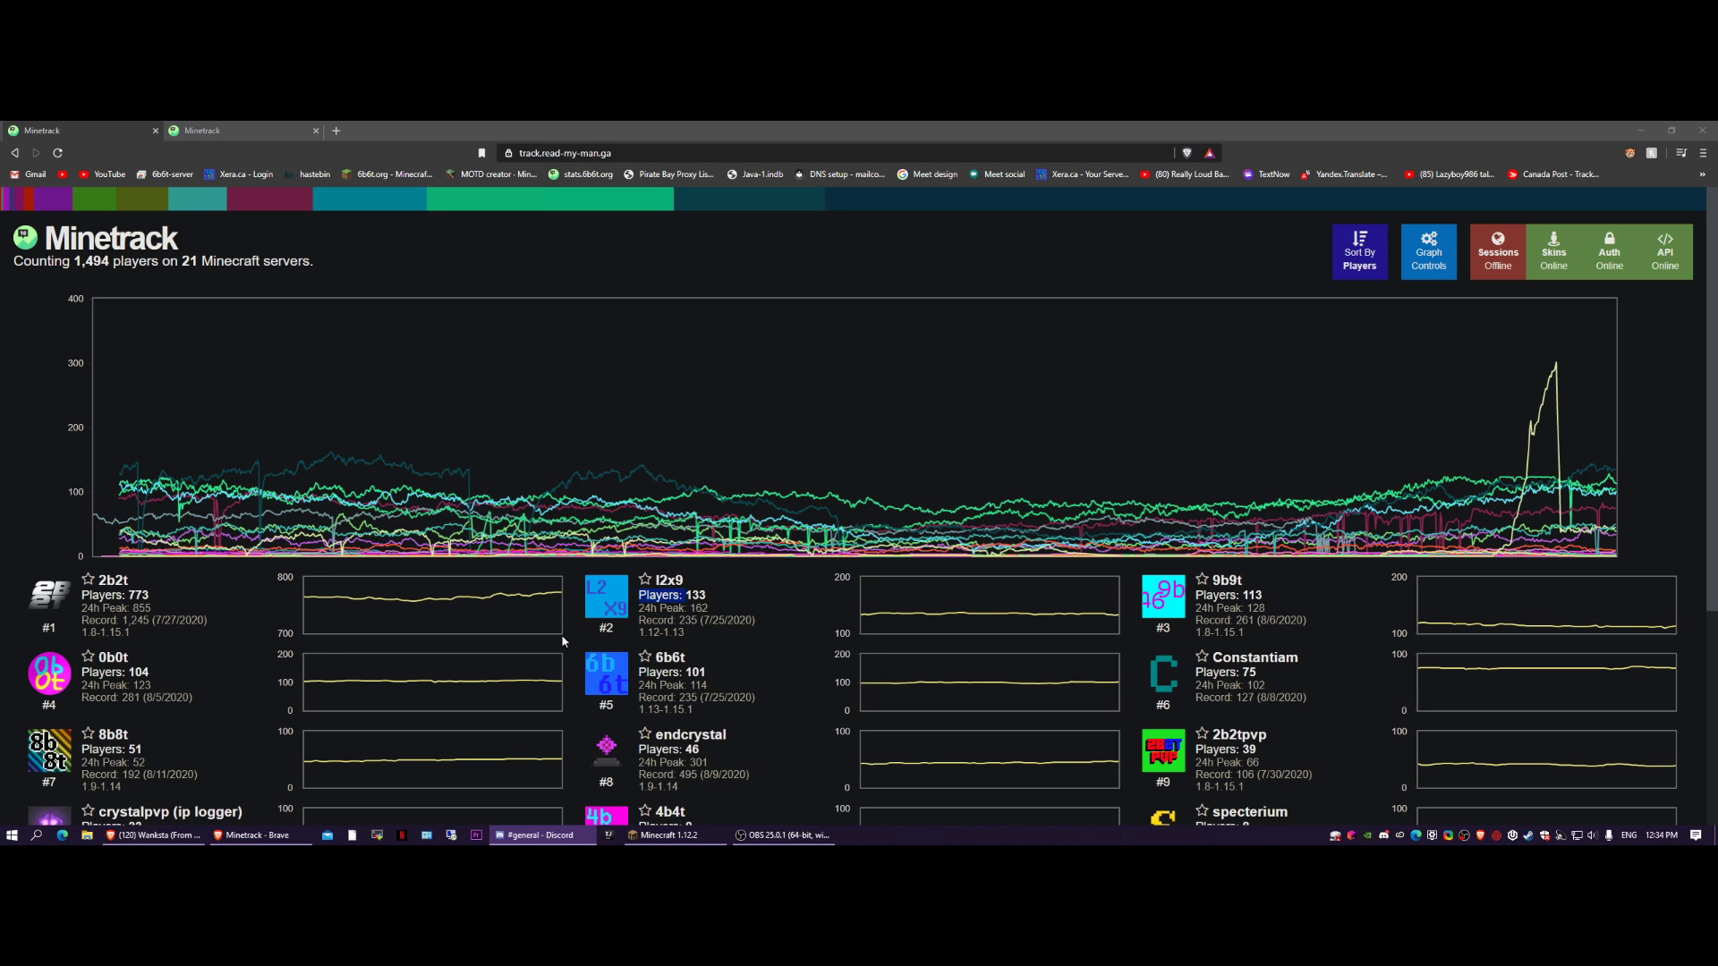
# Scroll down to the ranked server list running through #21 10b10t.
pyautogui.scroll(-3)
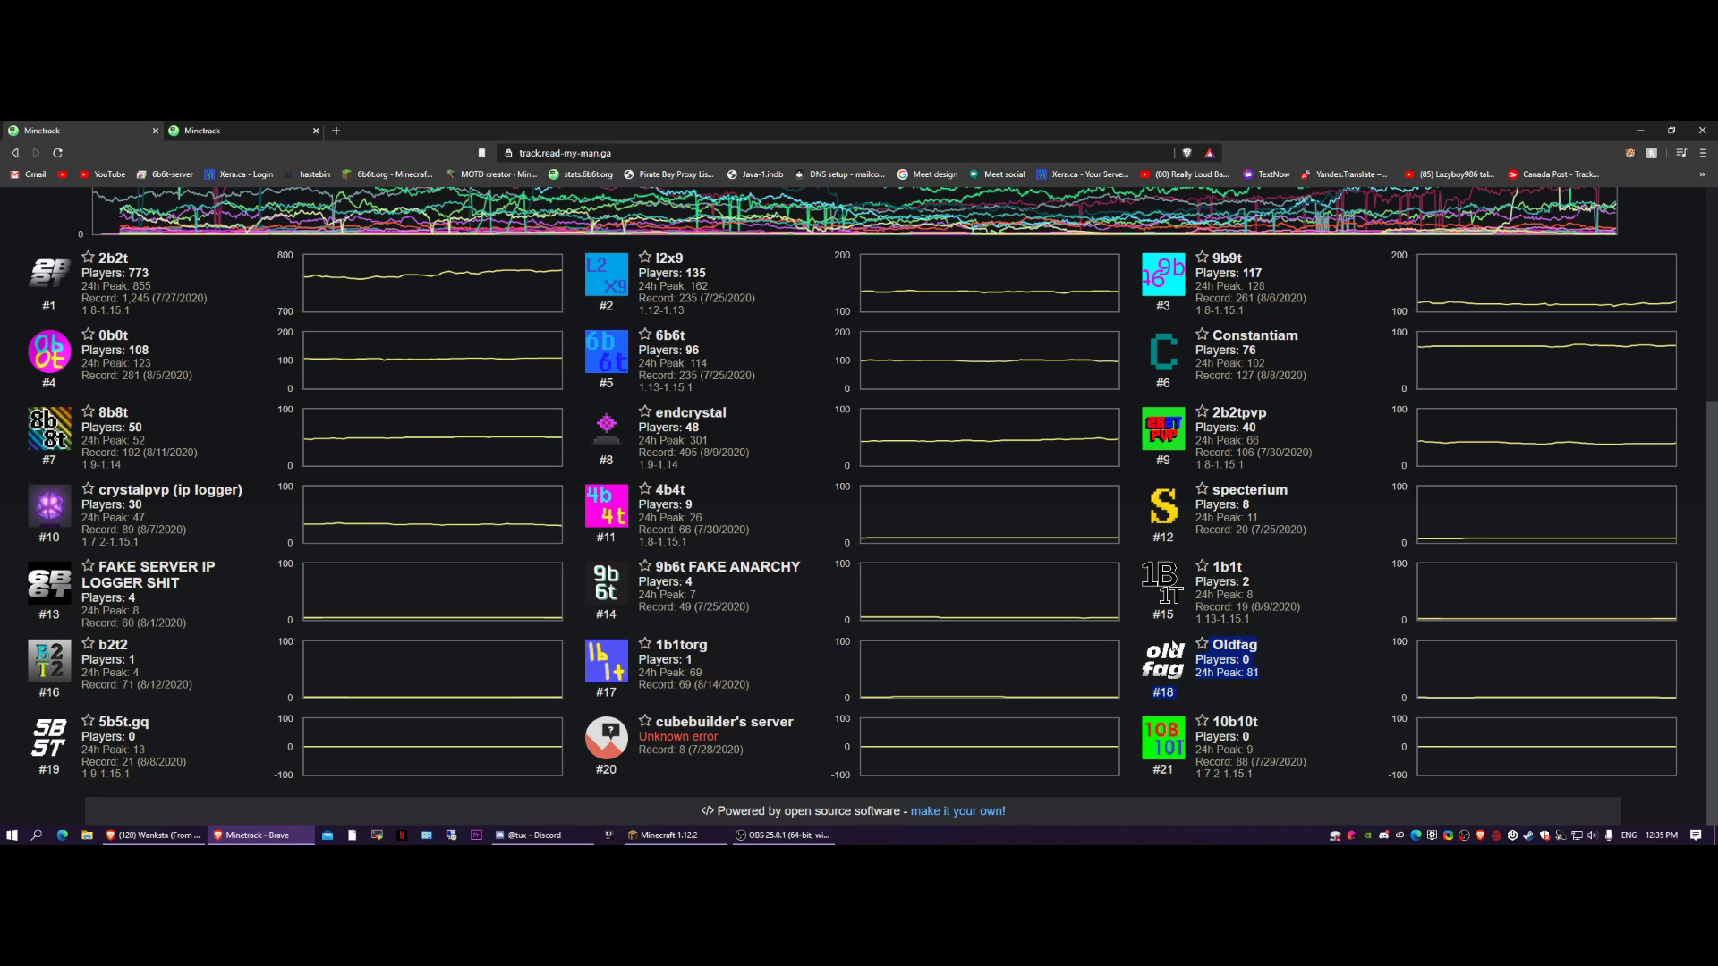
pyautogui.moveTo(1172, 646)
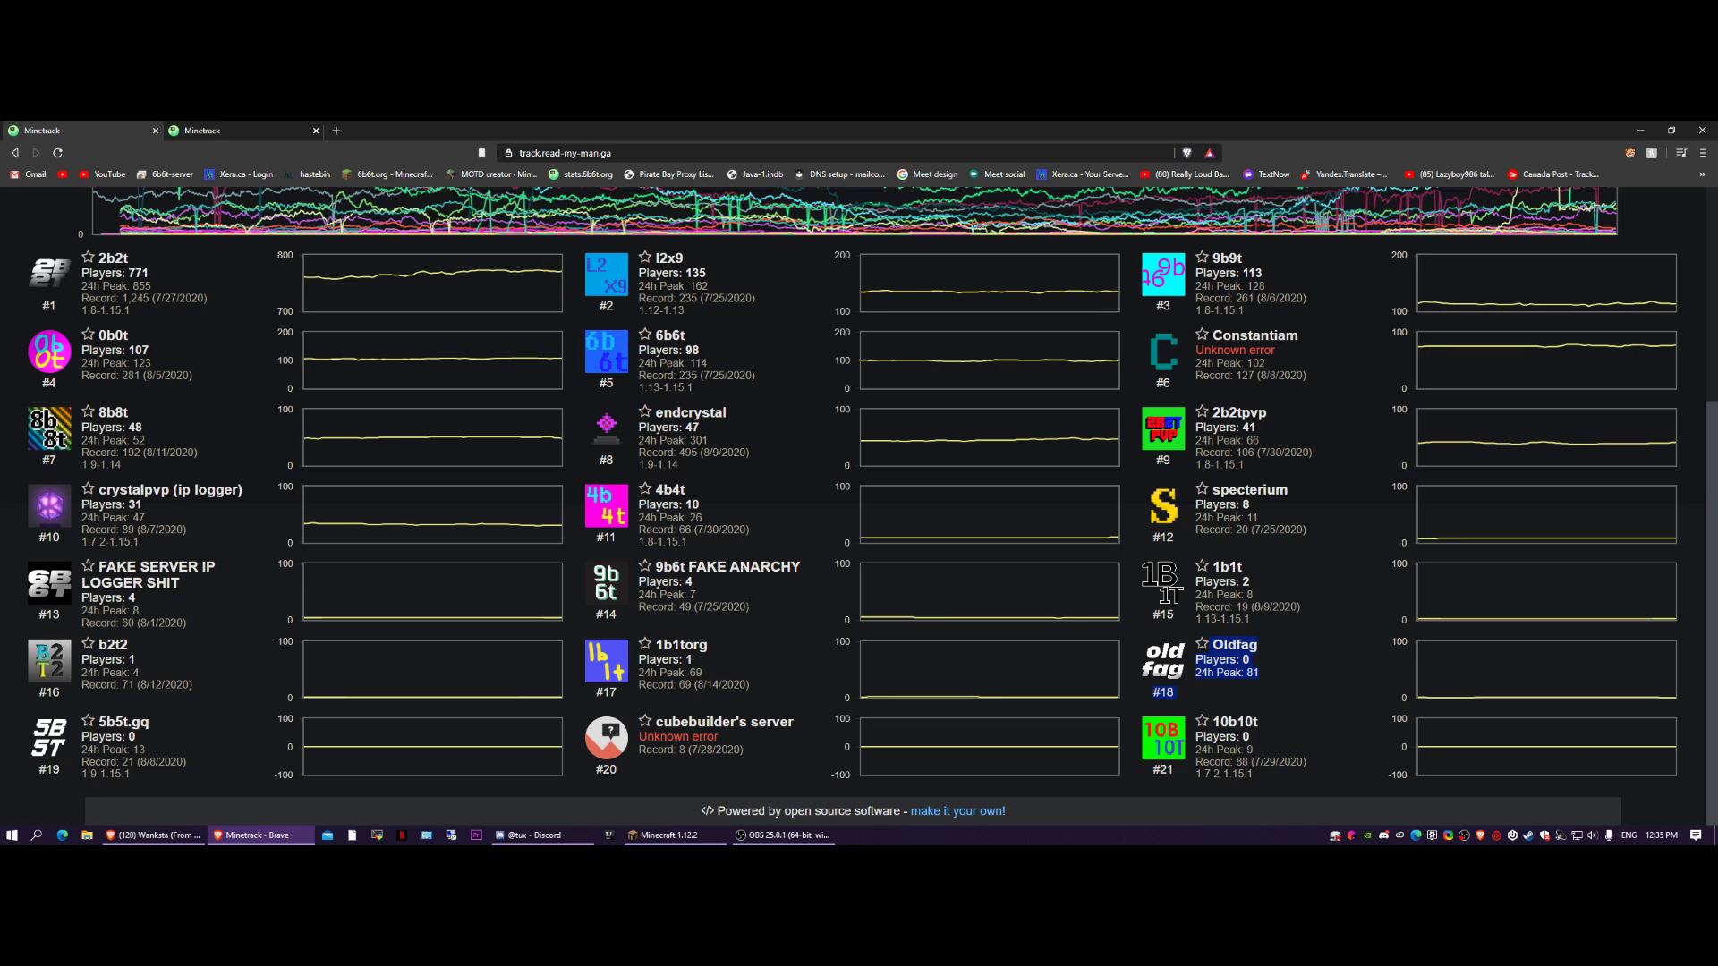
pyautogui.scroll(-3)
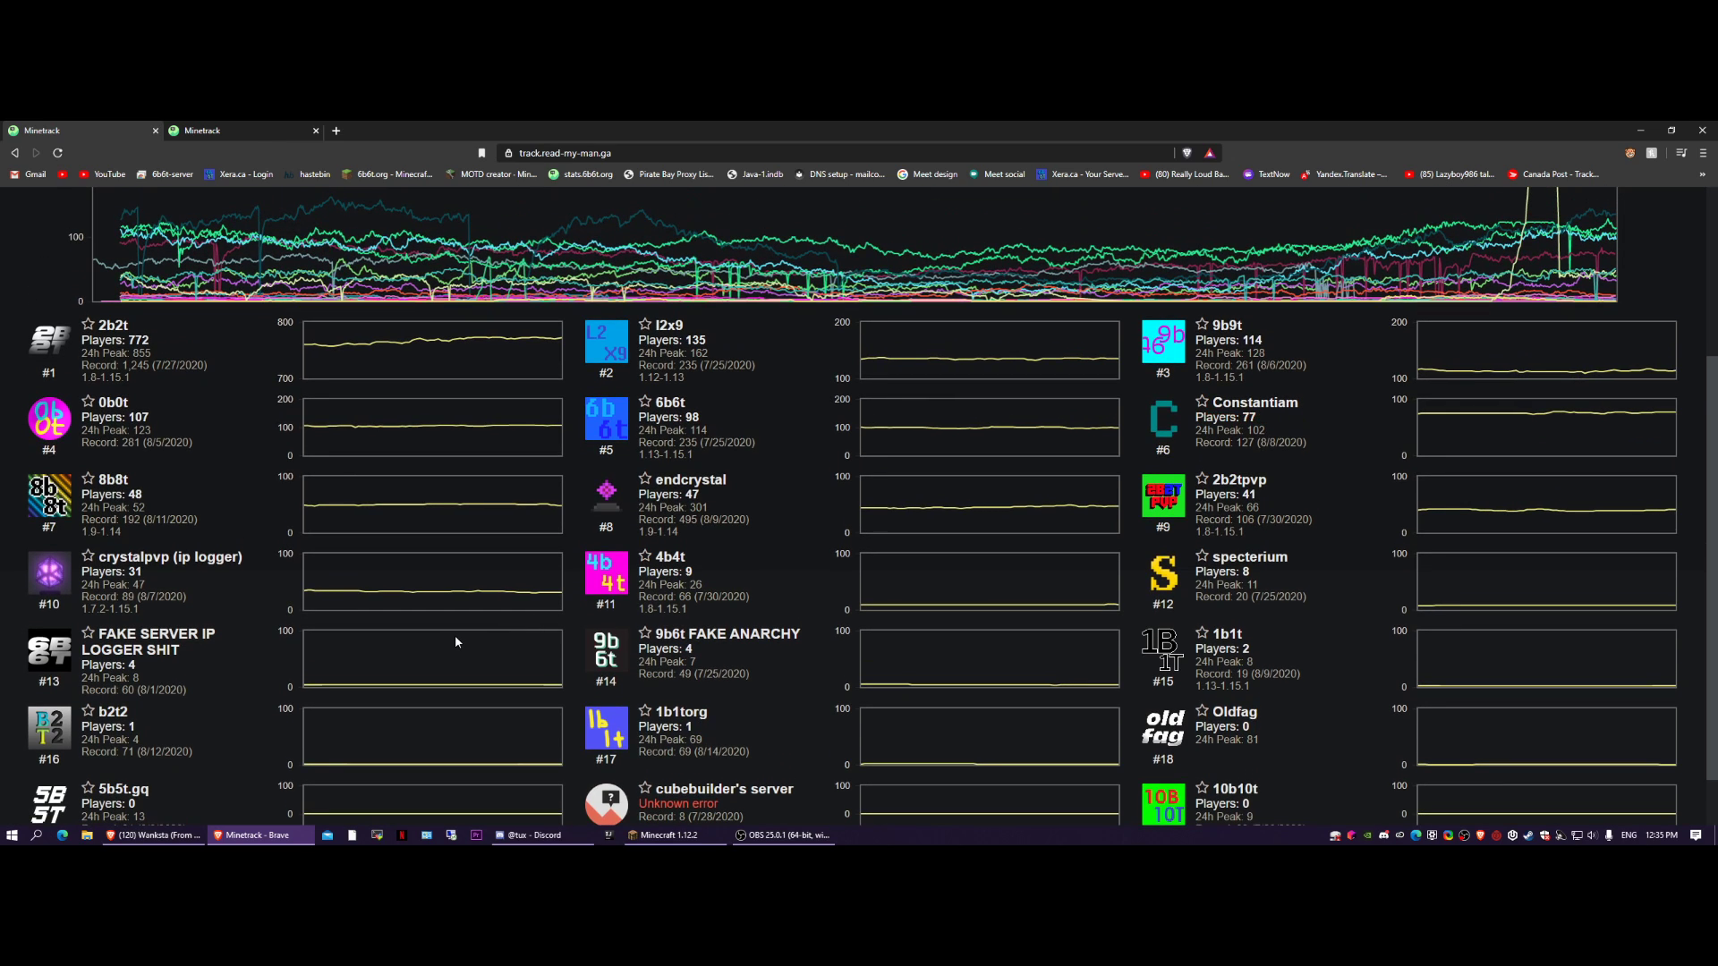
pyautogui.scroll(-3)
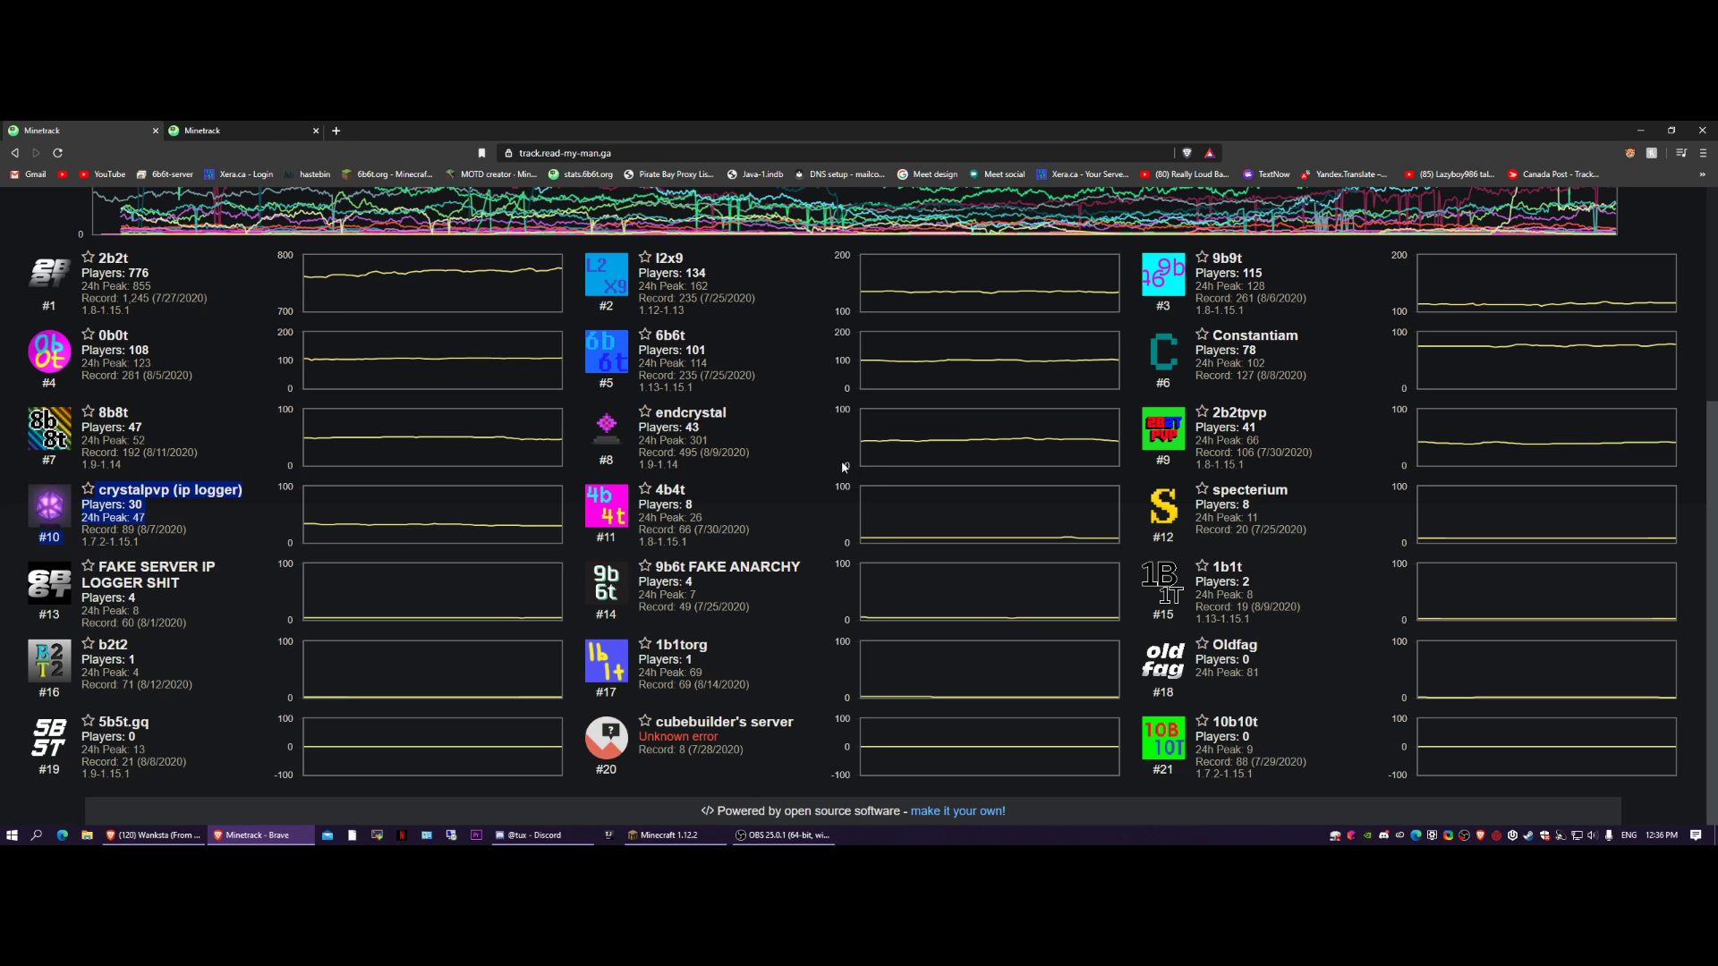
# Scroll until the main player-count graph shows above the top server cards.
pyautogui.scroll(-3)
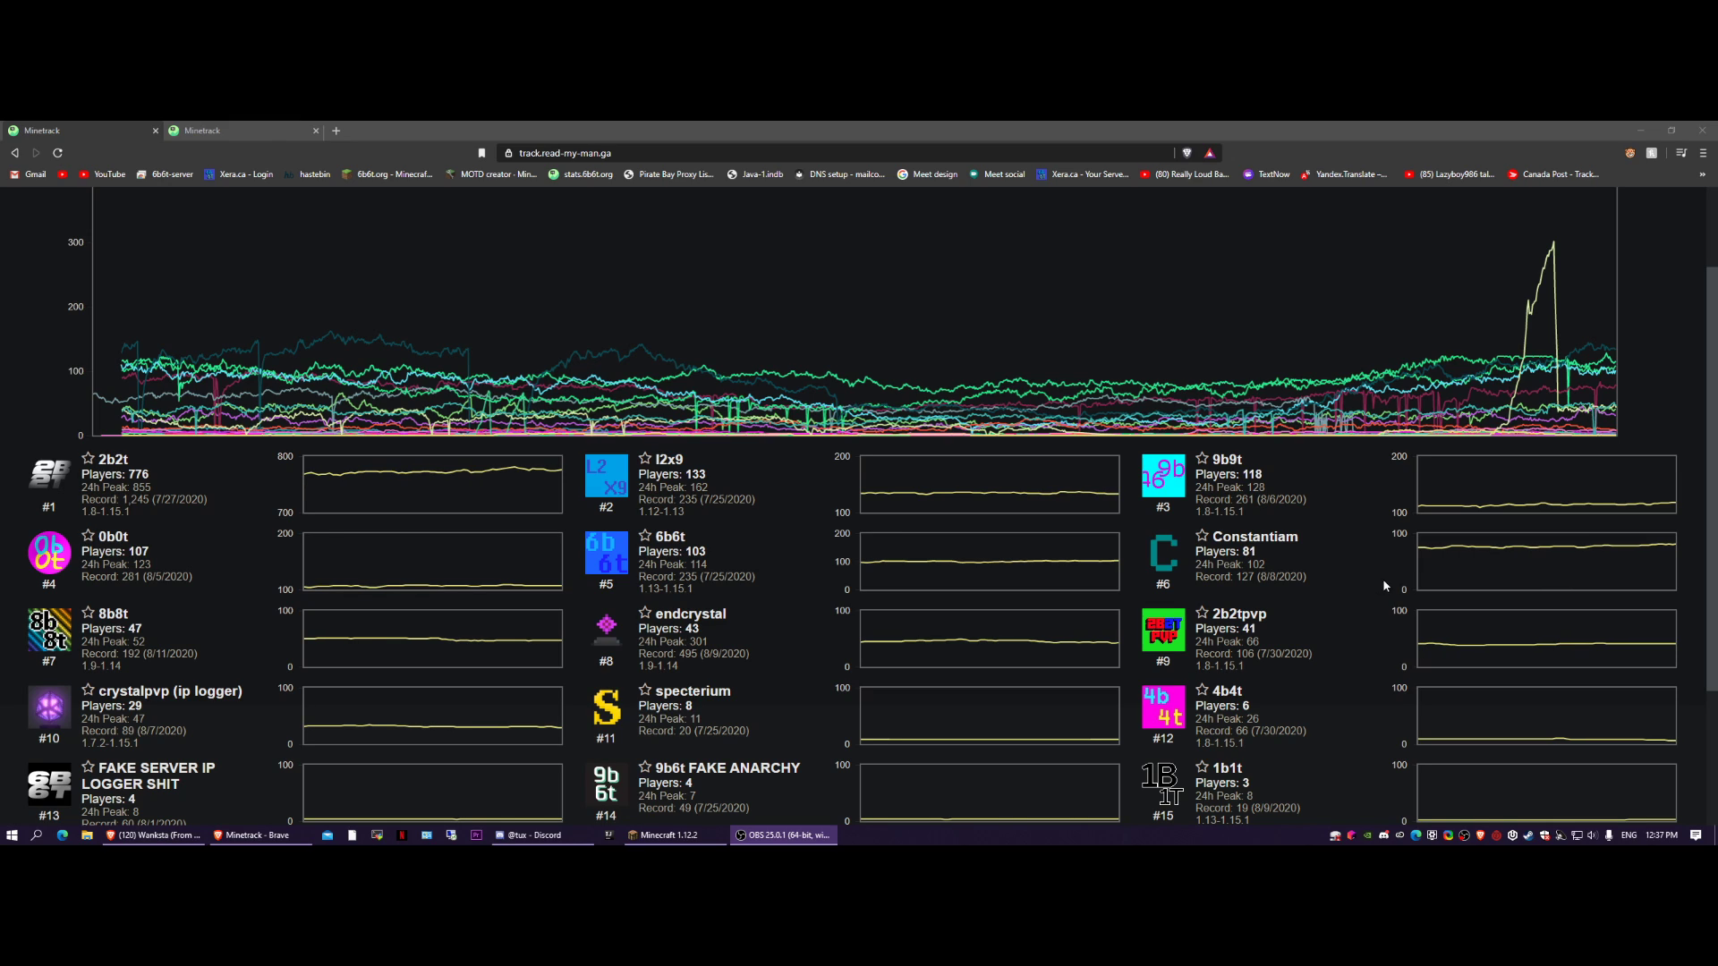
pyautogui.moveTo(1246, 595)
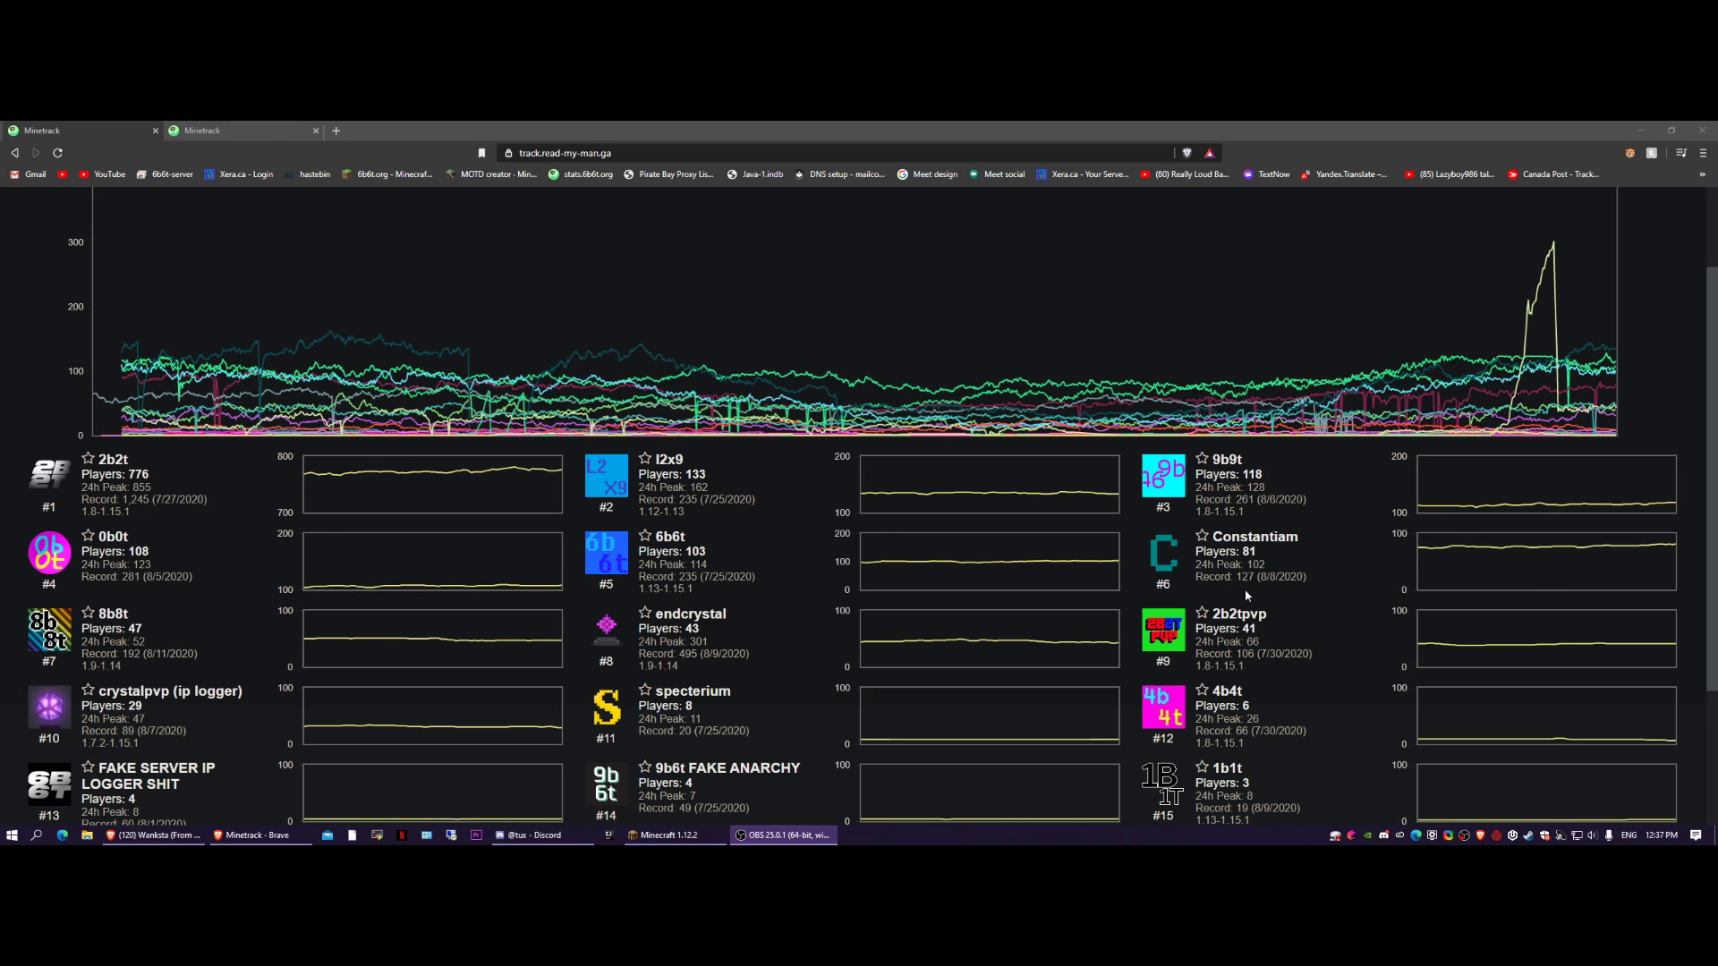